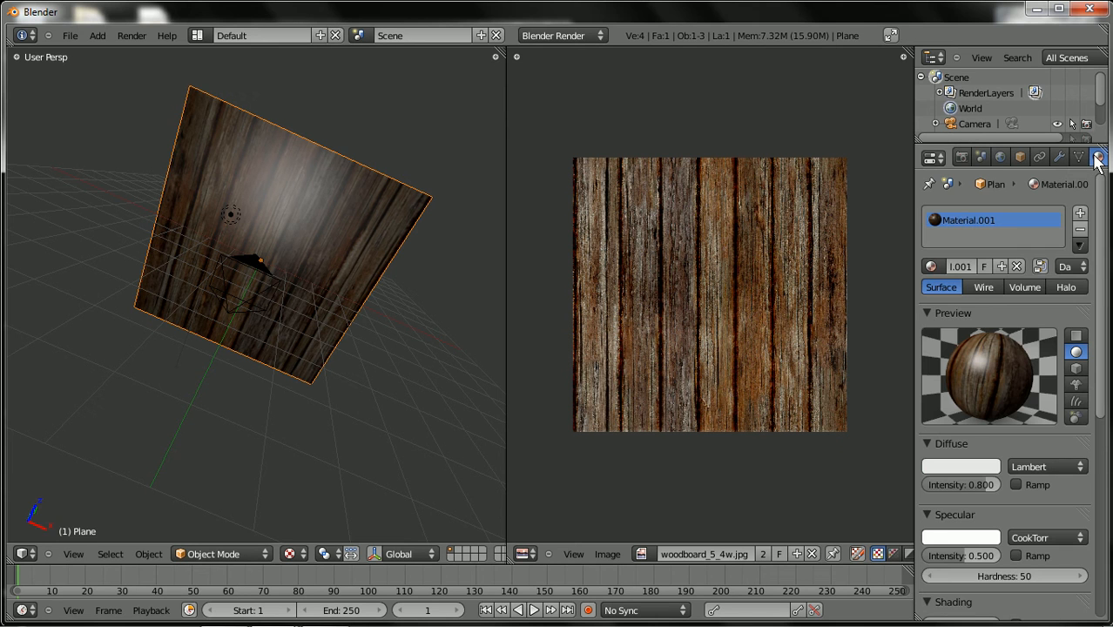
mouse_move(949, 512)
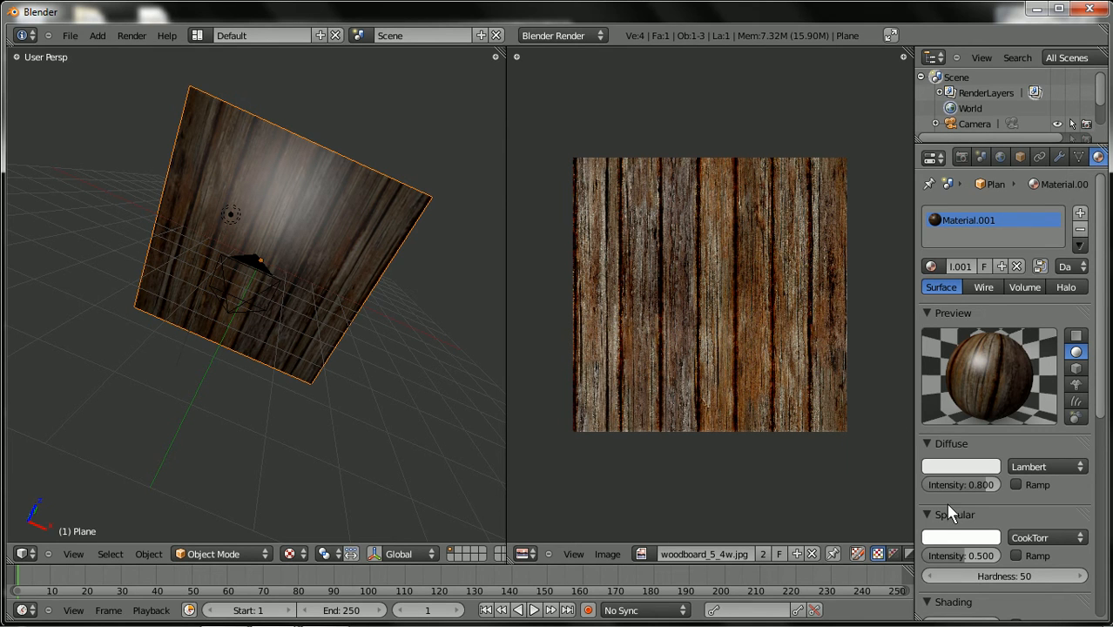
mouse_move(945, 531)
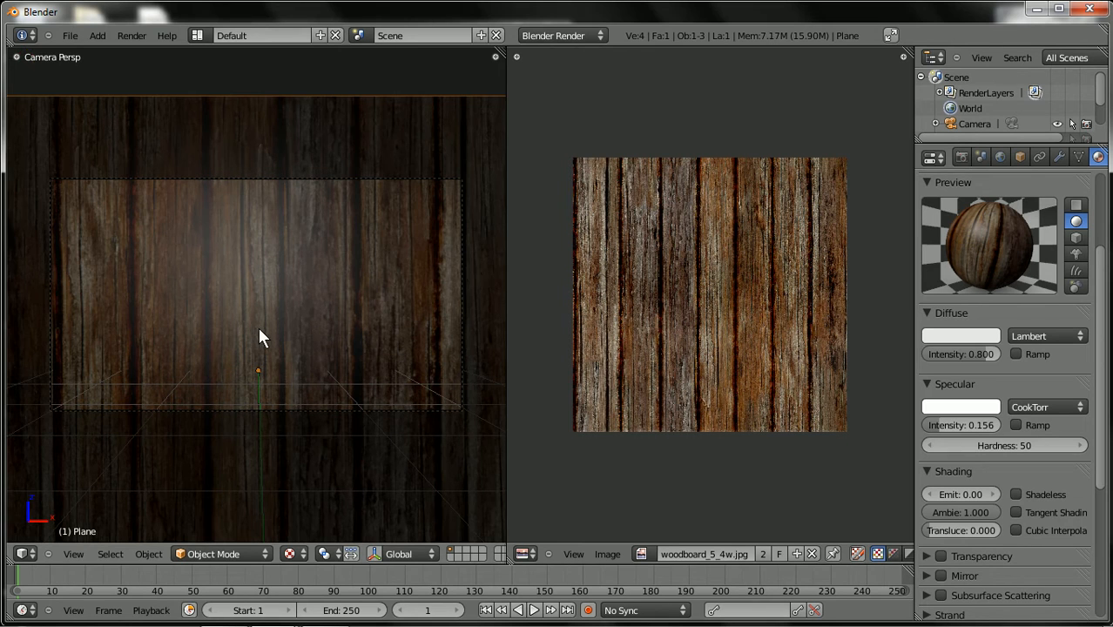
mouse_move(510, 285)
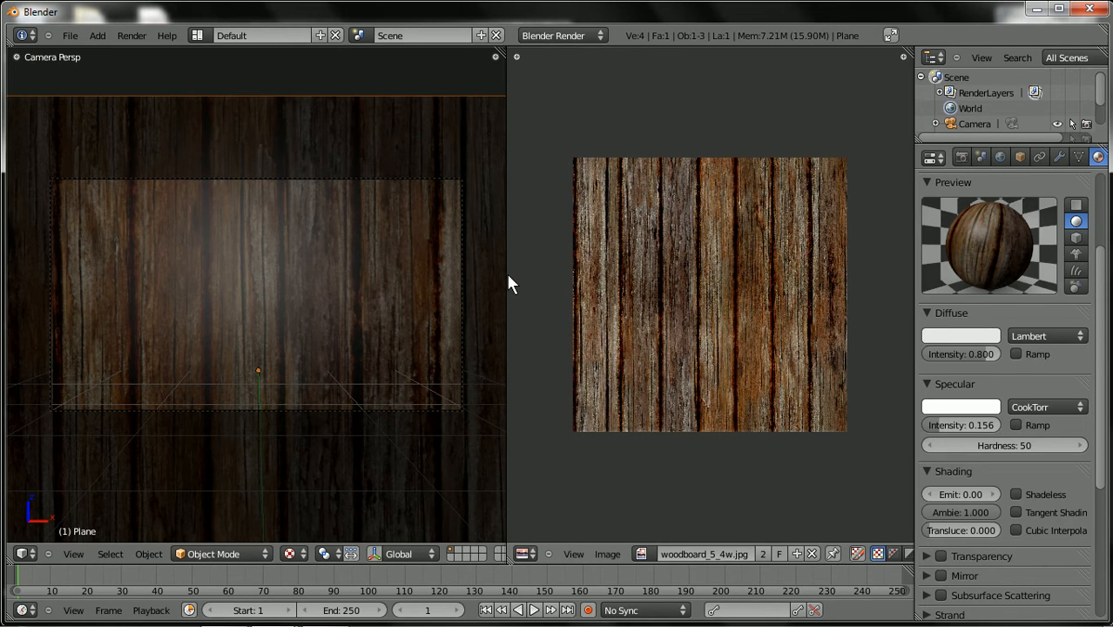
Step: Merge the UV/Image Editor into the 3D View, leaving one full-width camera view
left_click_drag(506, 287, 537, 288)
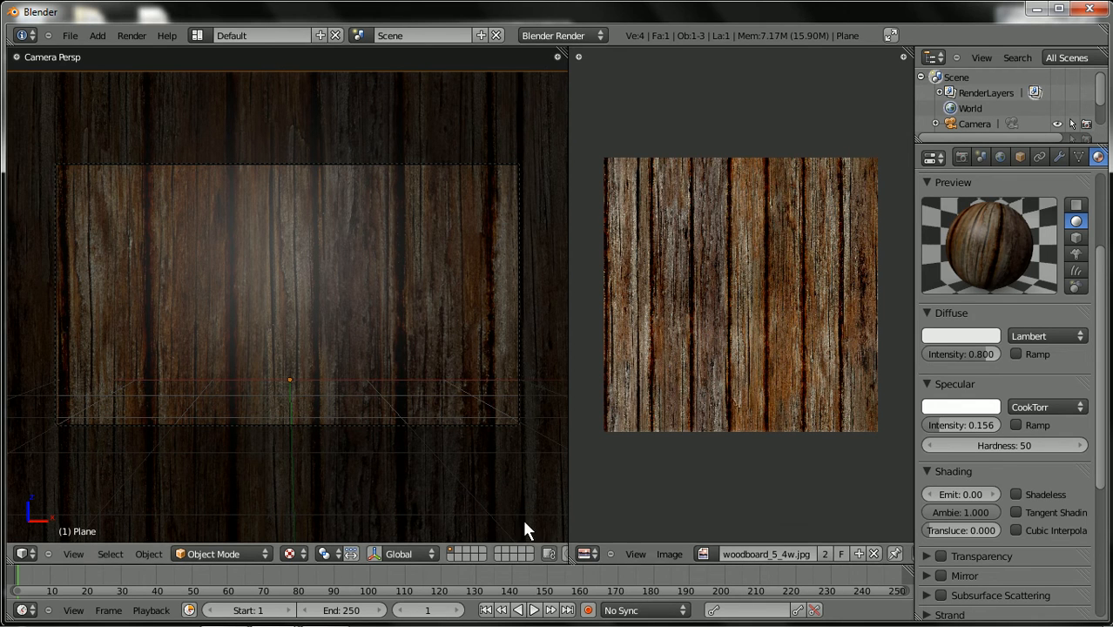
mouse_move(878, 146)
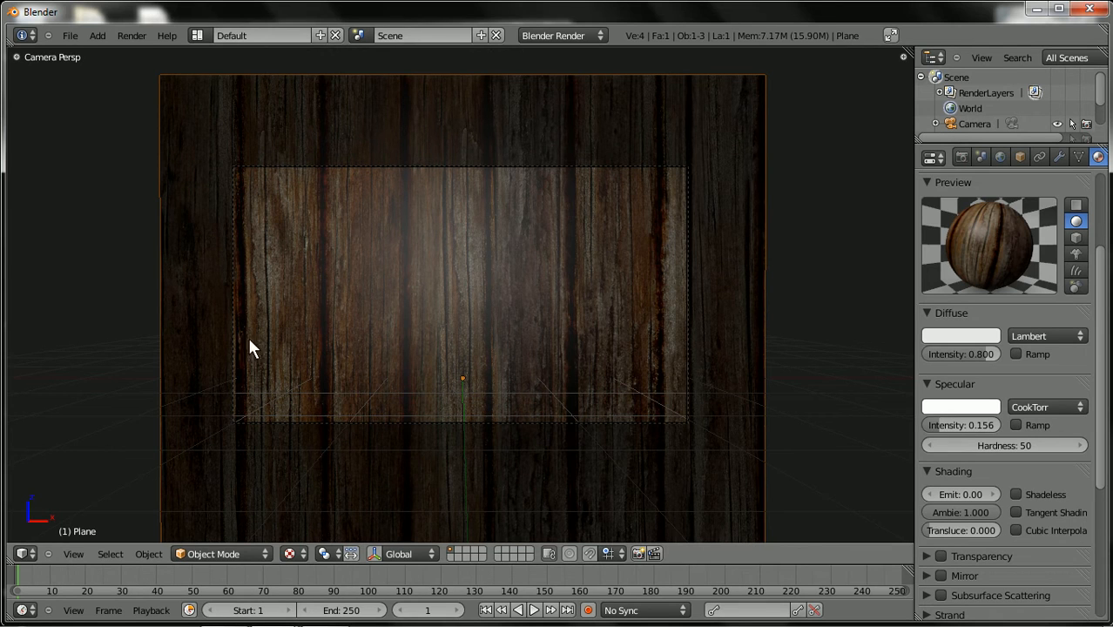
mouse_move(343, 302)
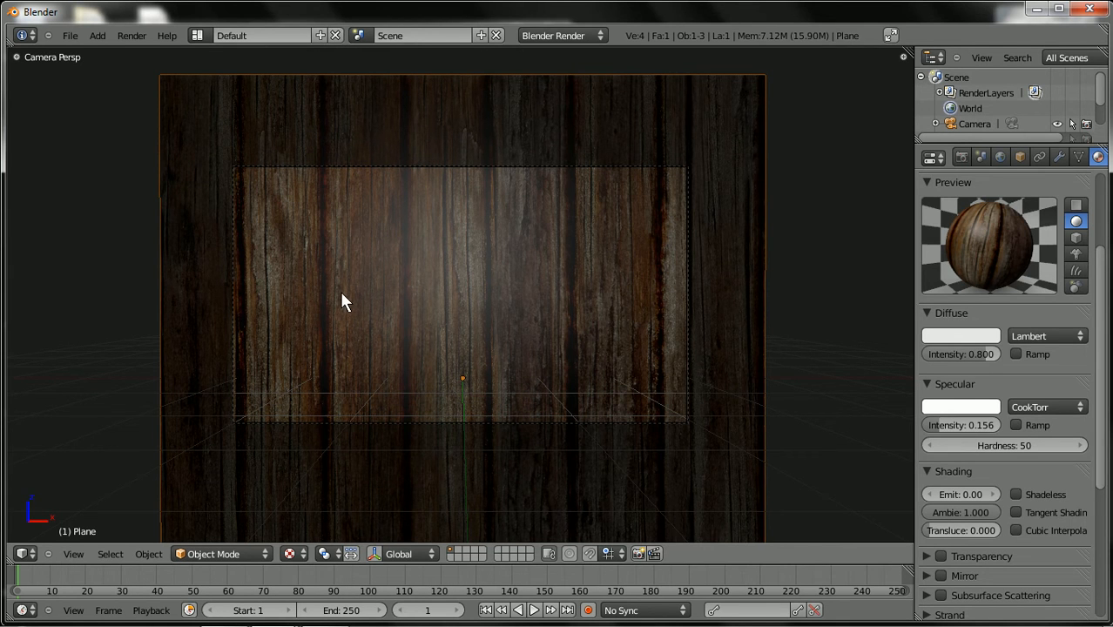
mouse_move(222, 129)
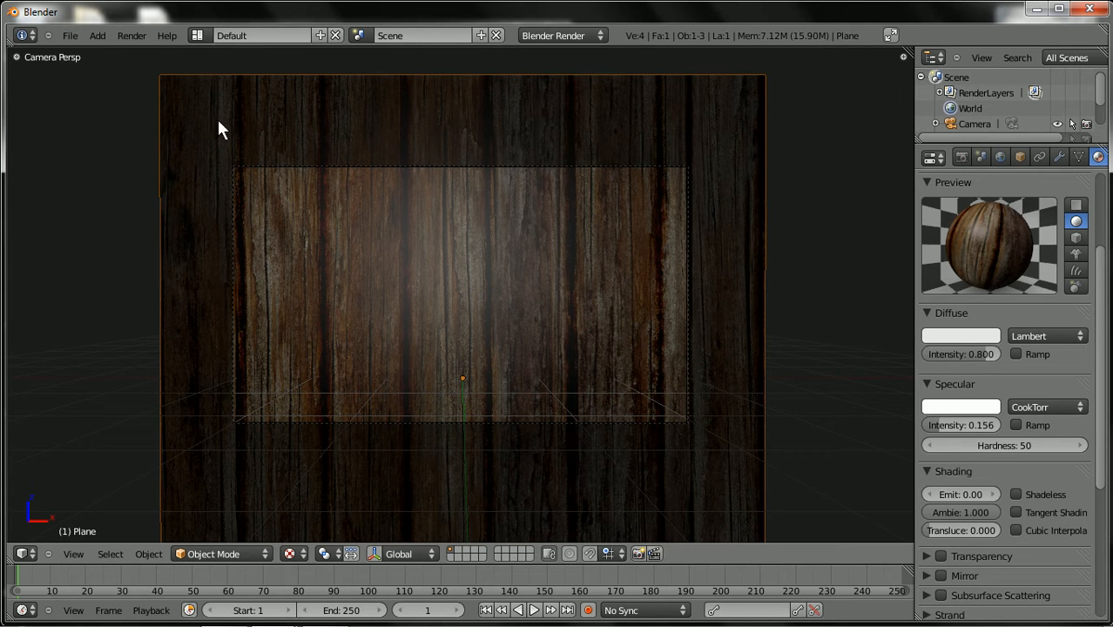
mouse_move(477, 294)
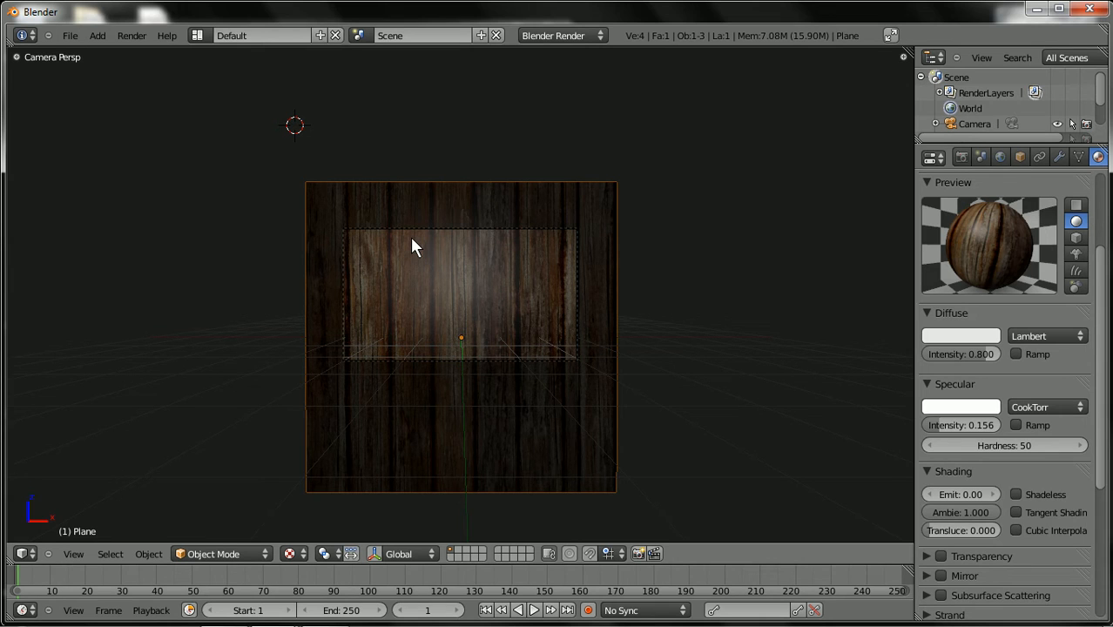
mouse_move(401, 294)
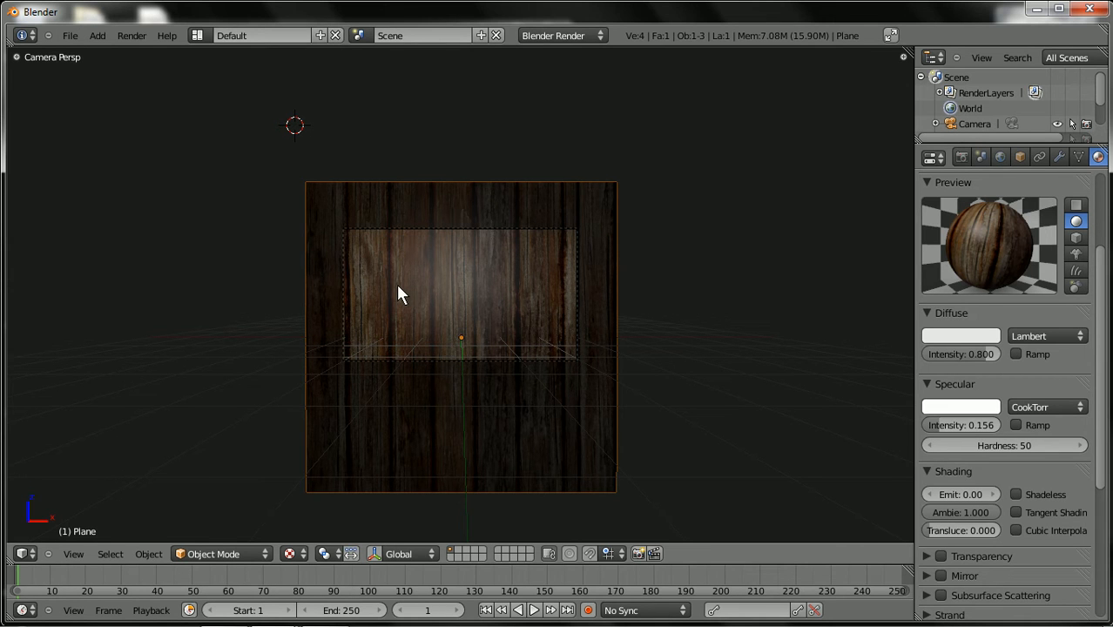
mouse_move(288, 505)
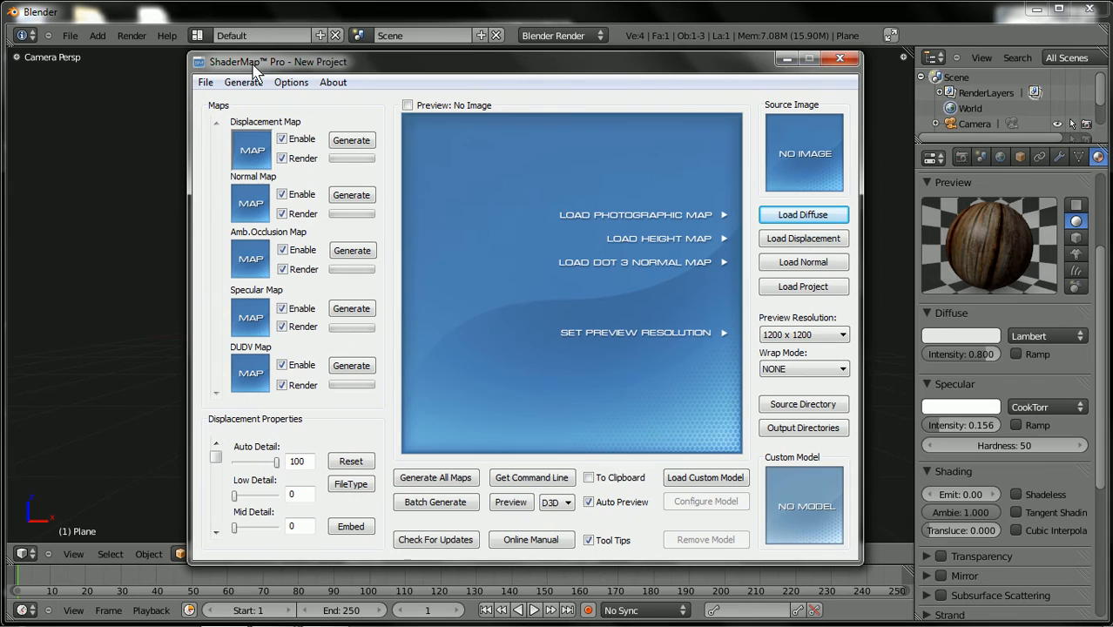
mouse_move(288, 71)
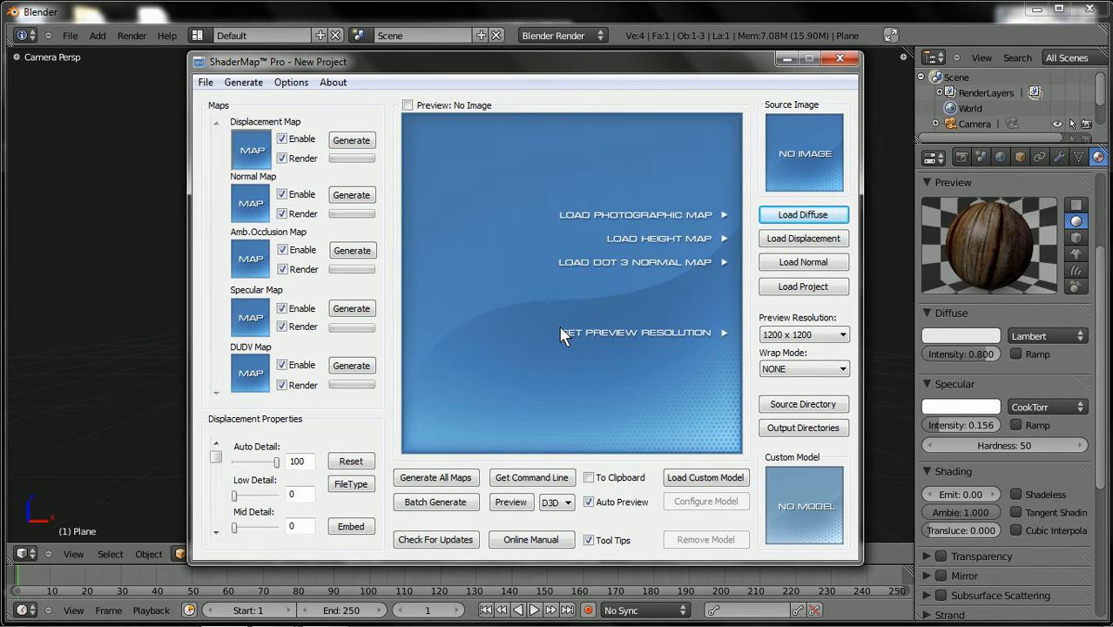
mouse_move(181, 477)
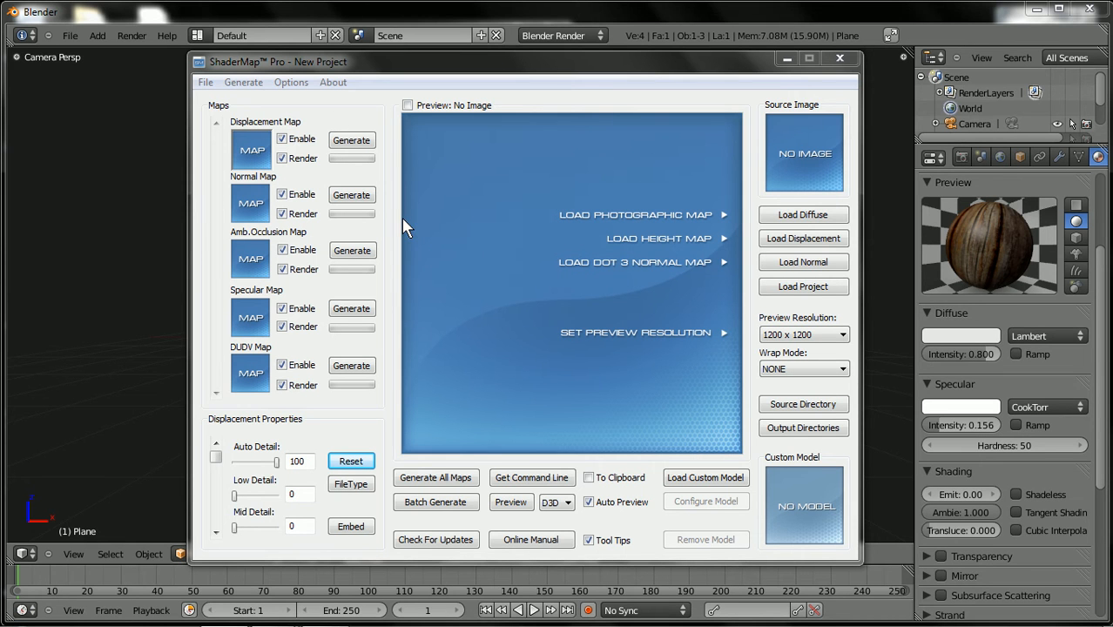
mouse_move(802, 214)
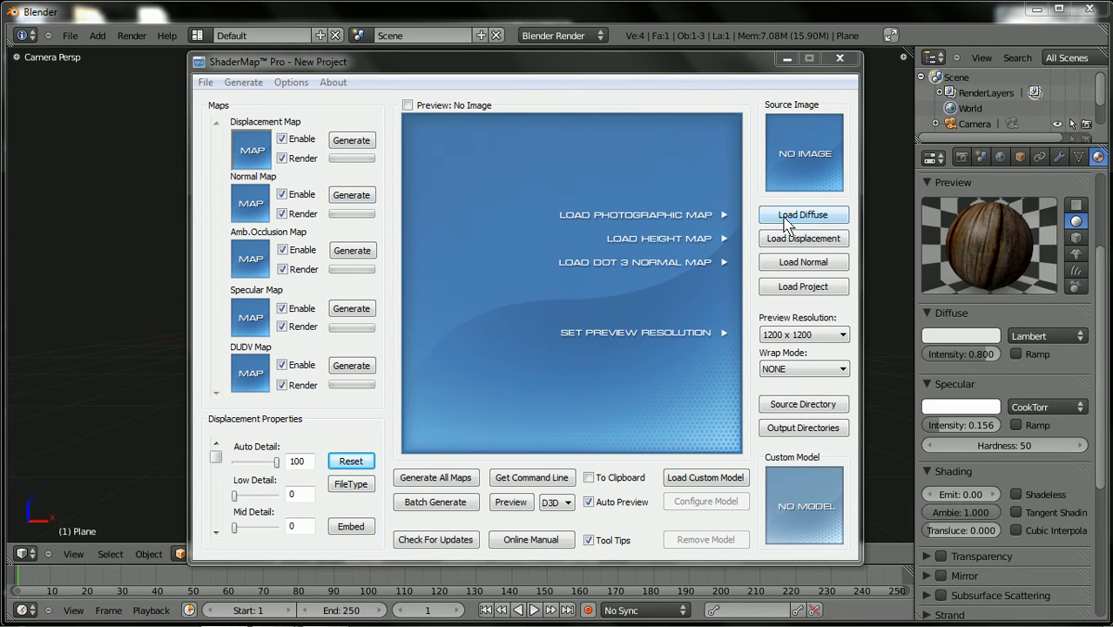
Step: Load woodboard_5_4w.jpg as the diffuse source and generate its maps with a sphere preview
left_click(803, 215)
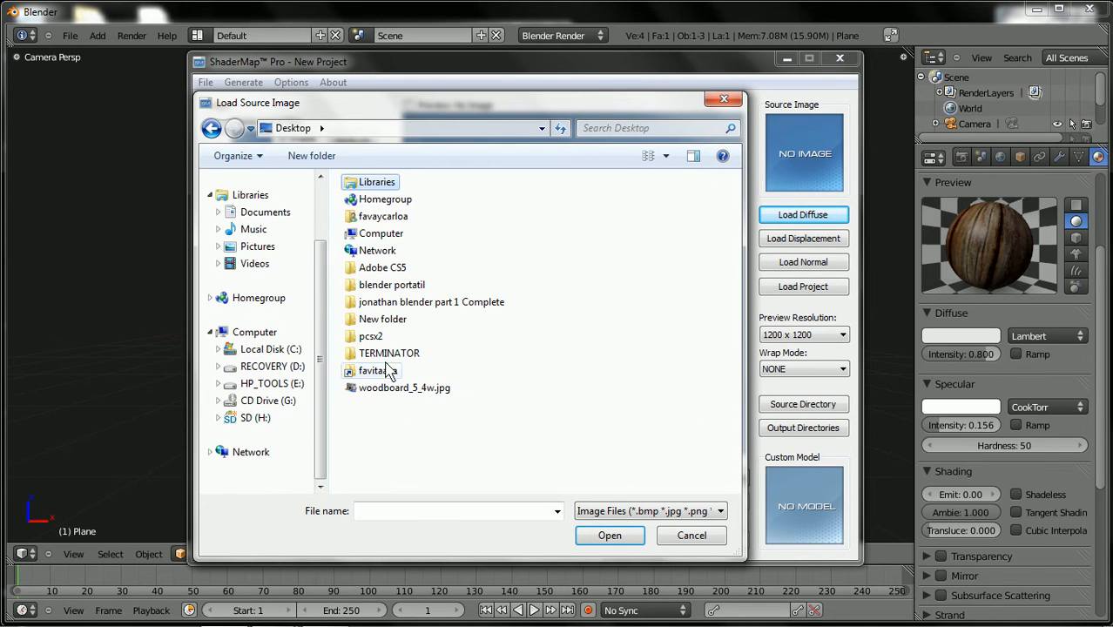
left_click(404, 388)
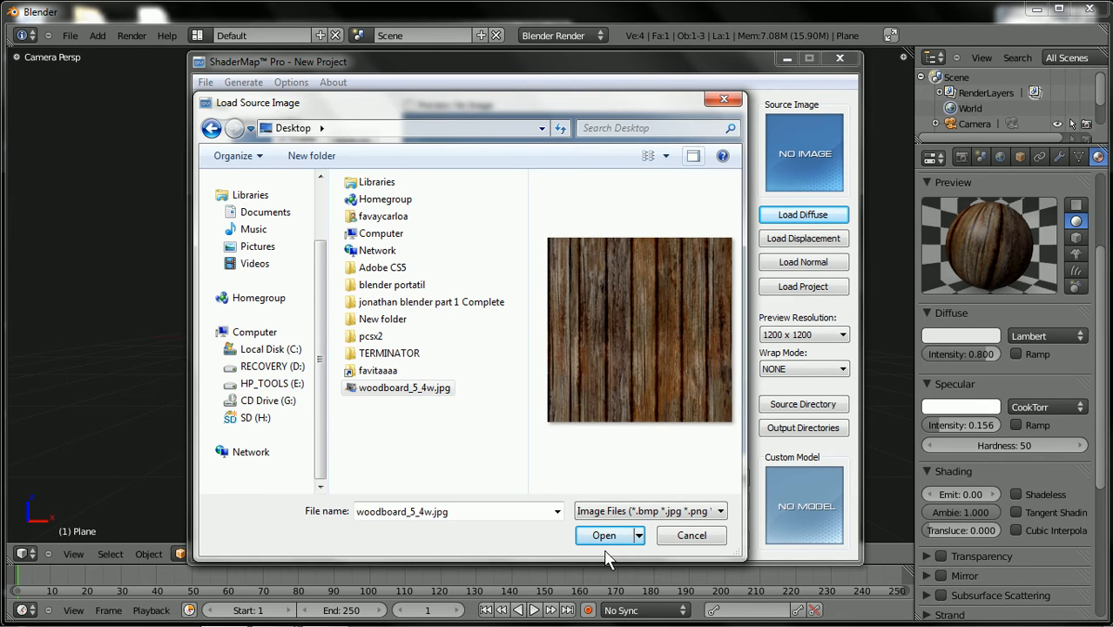
left_click(604, 535)
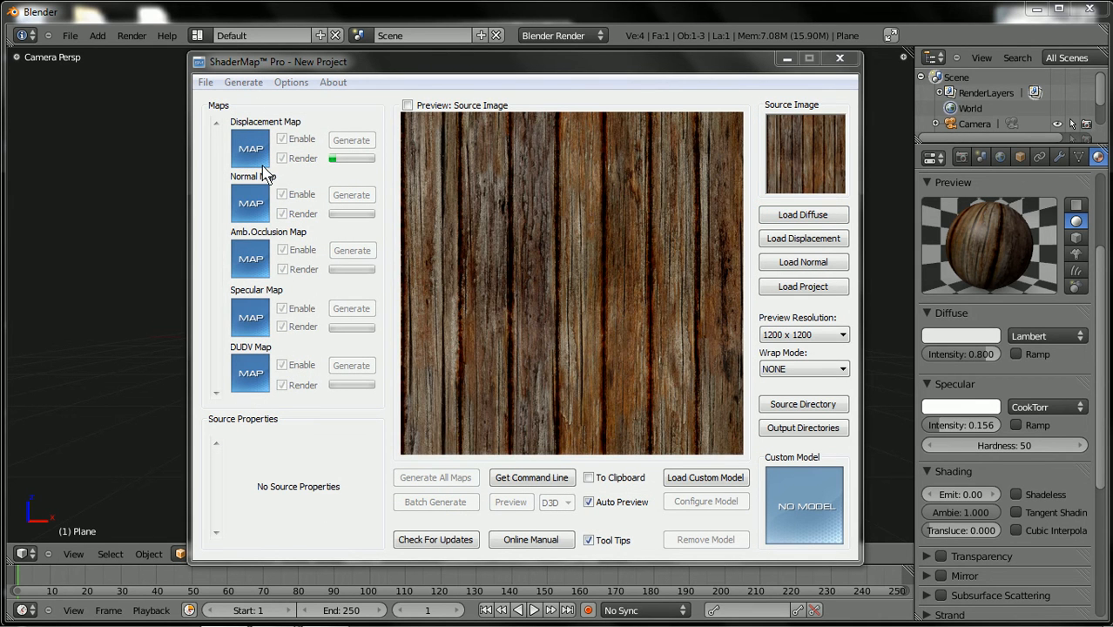
mouse_move(704, 307)
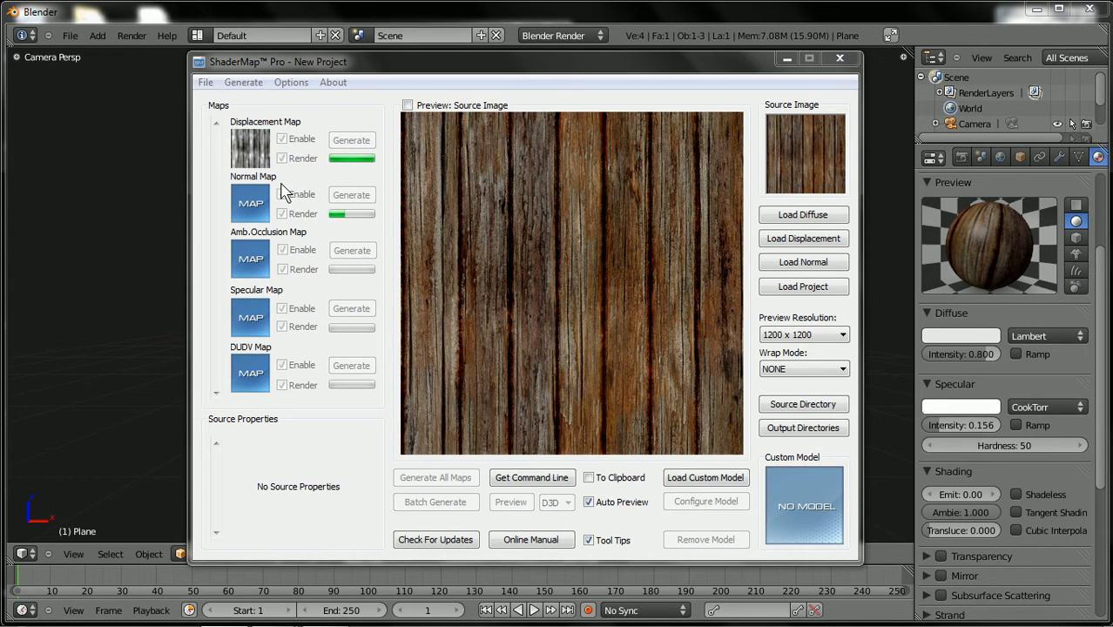
left_click(351, 195)
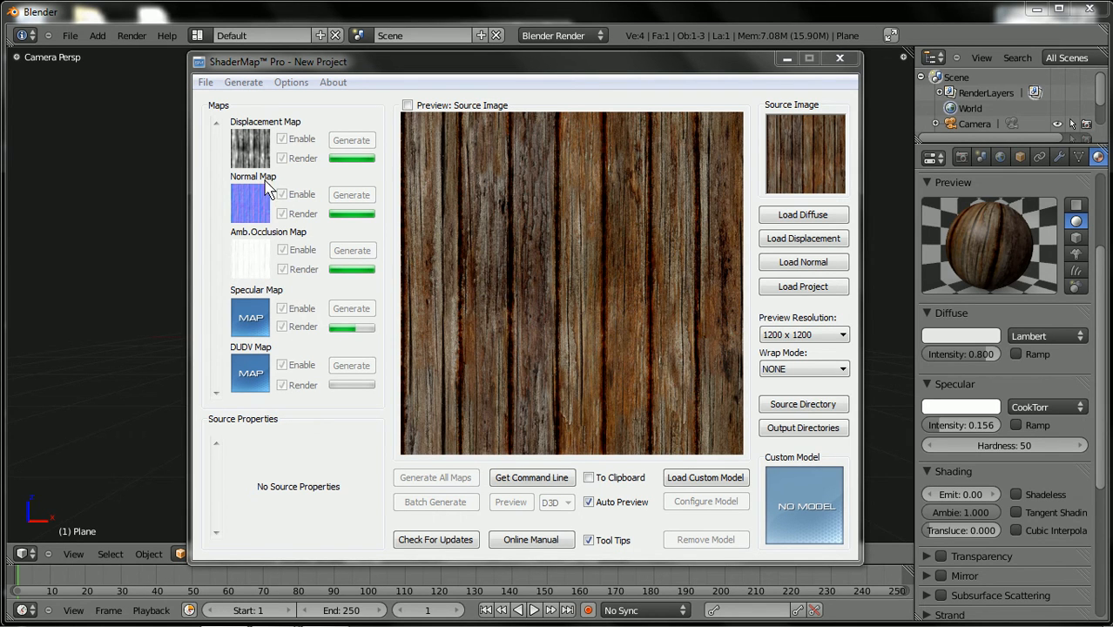
left_click(435, 478)
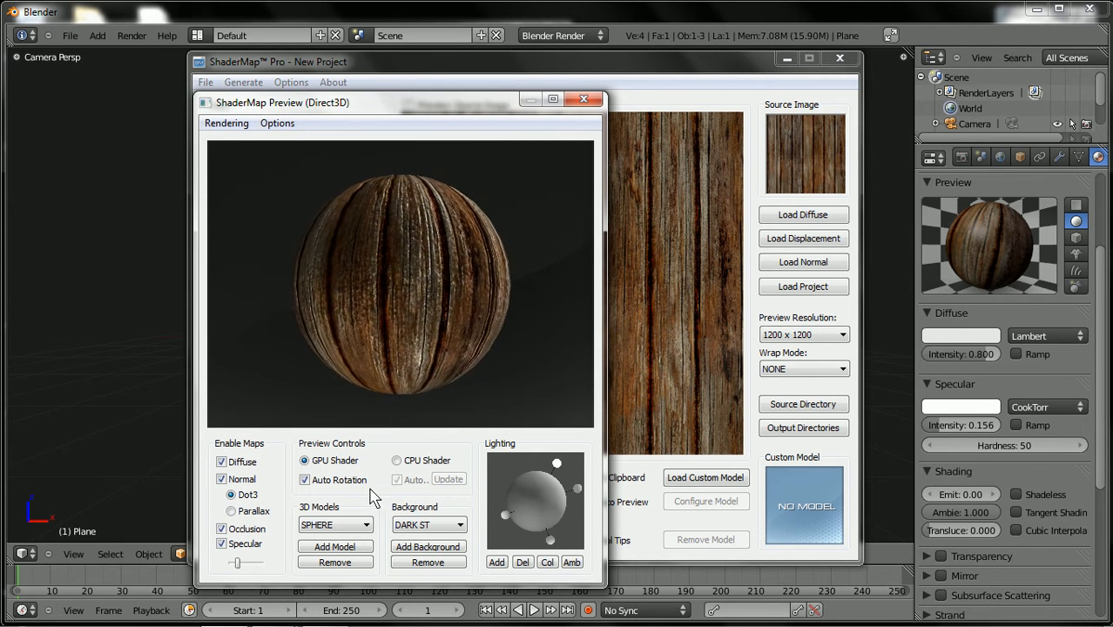
Step: Show the wood maps on a cube in a maximized preview and rotate it to inspect relief
left_click(335, 524)
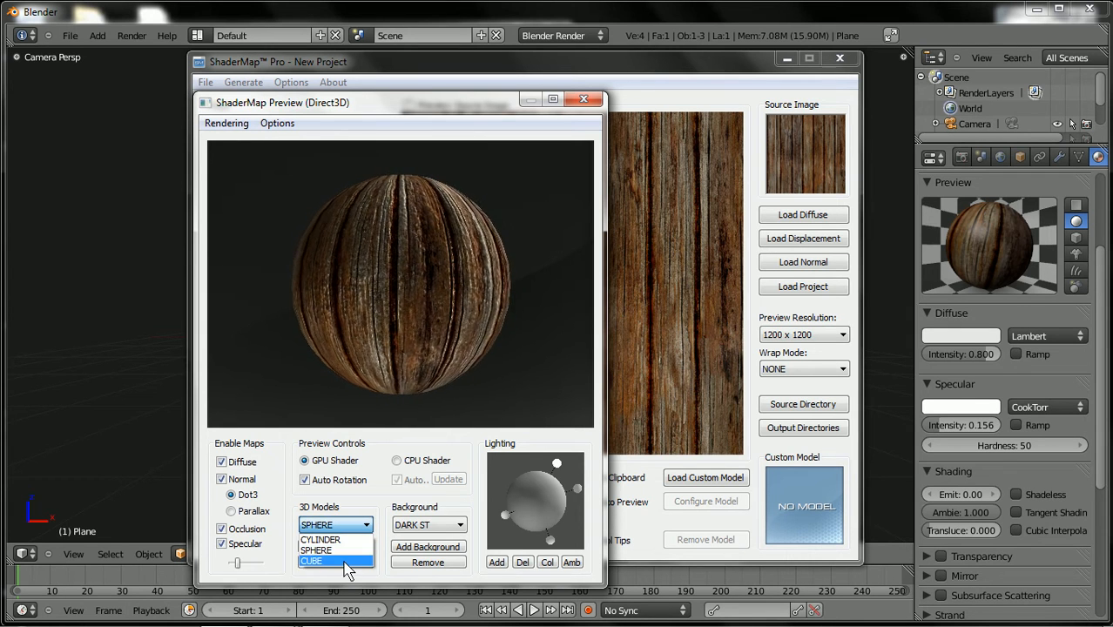
left_click(333, 561)
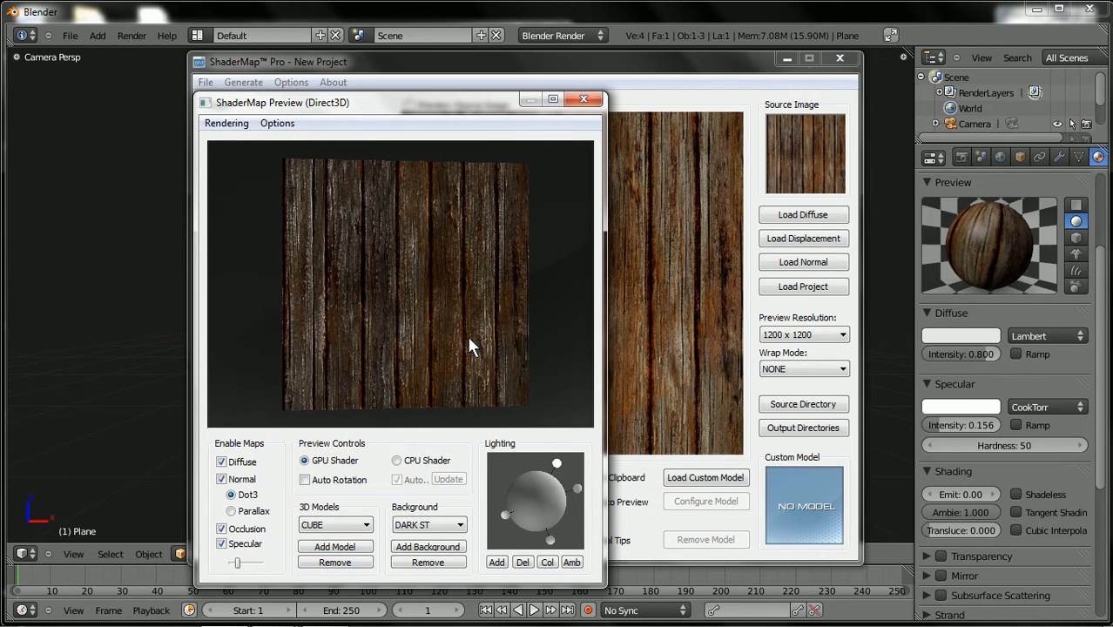
left_click(553, 99)
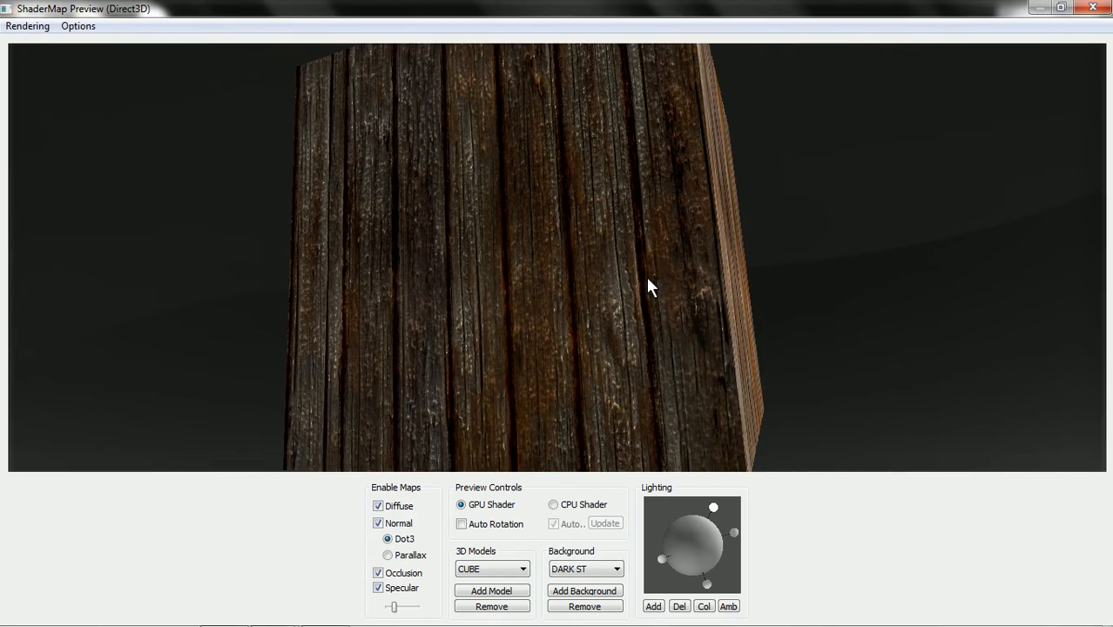
left_click_drag(653, 287, 614, 307)
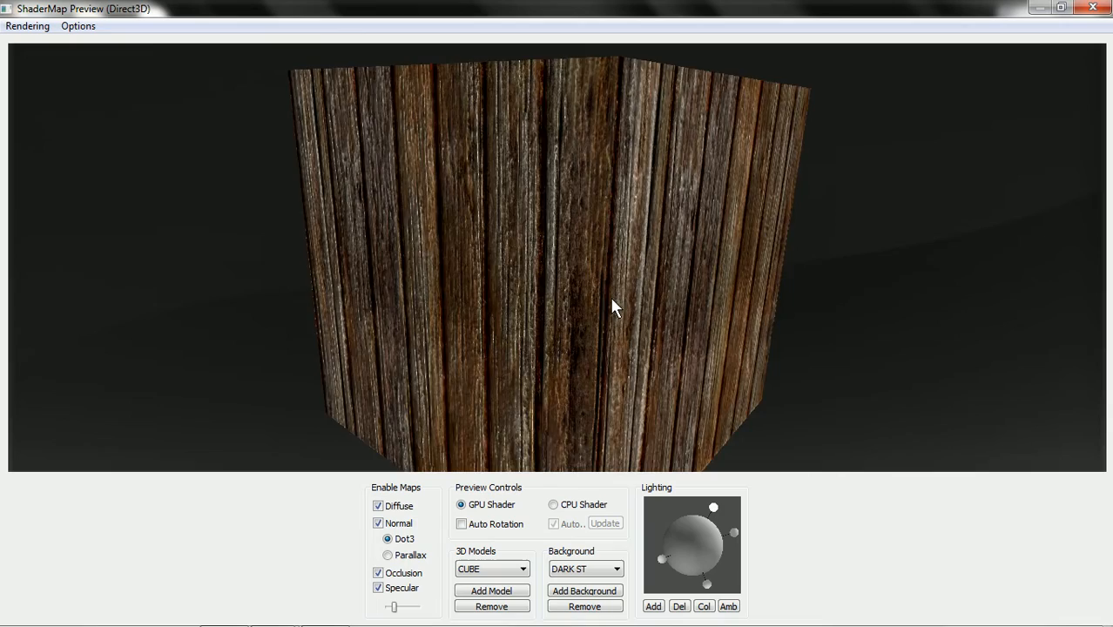
left_click_drag(614, 308, 817, 283)
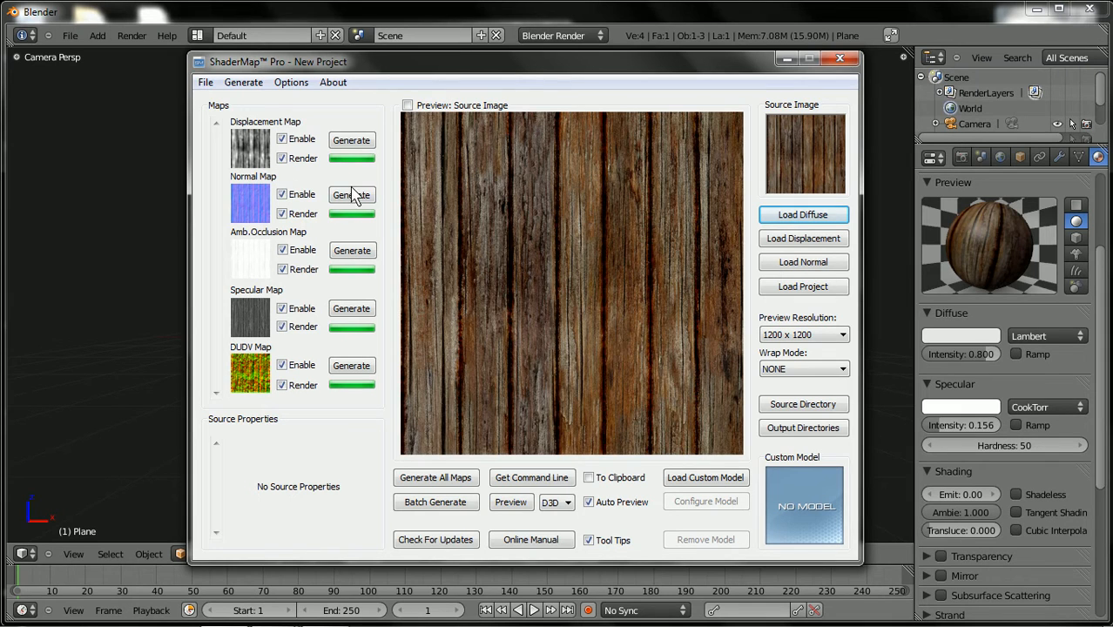
Step: Select map thumbnails in the Maps list to switch the displayed map
left_click(351, 194)
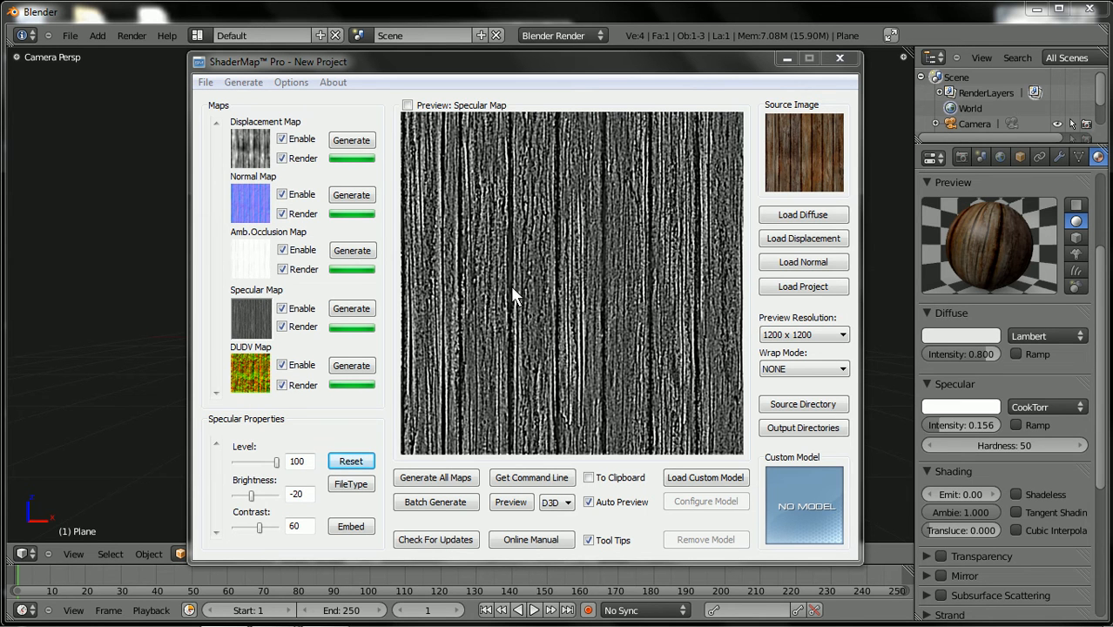
mouse_move(249, 218)
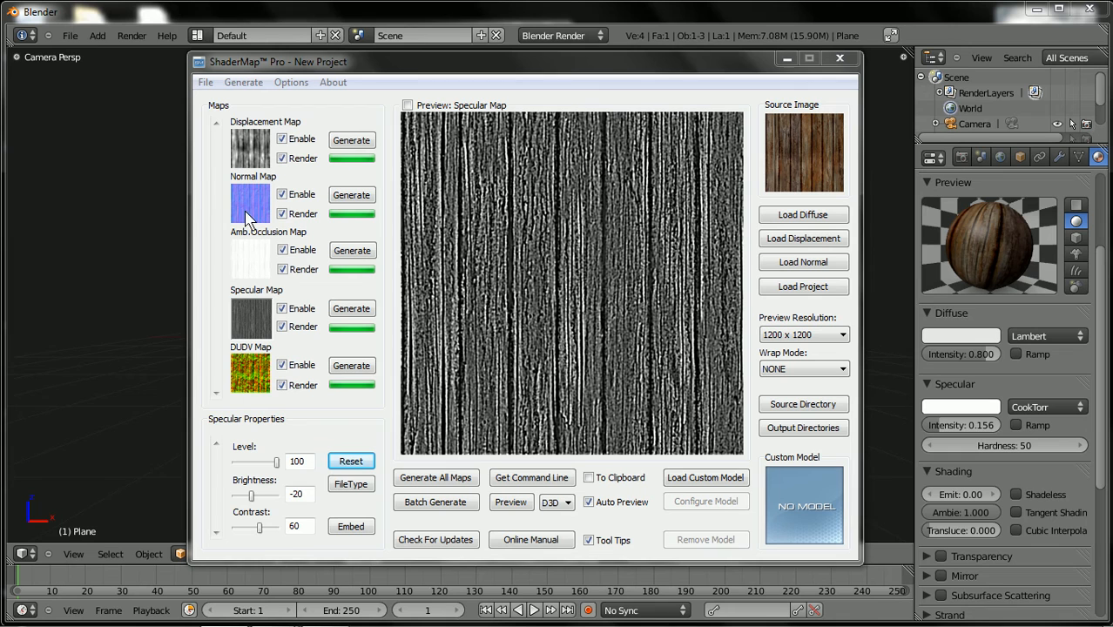
left_click(351, 250)
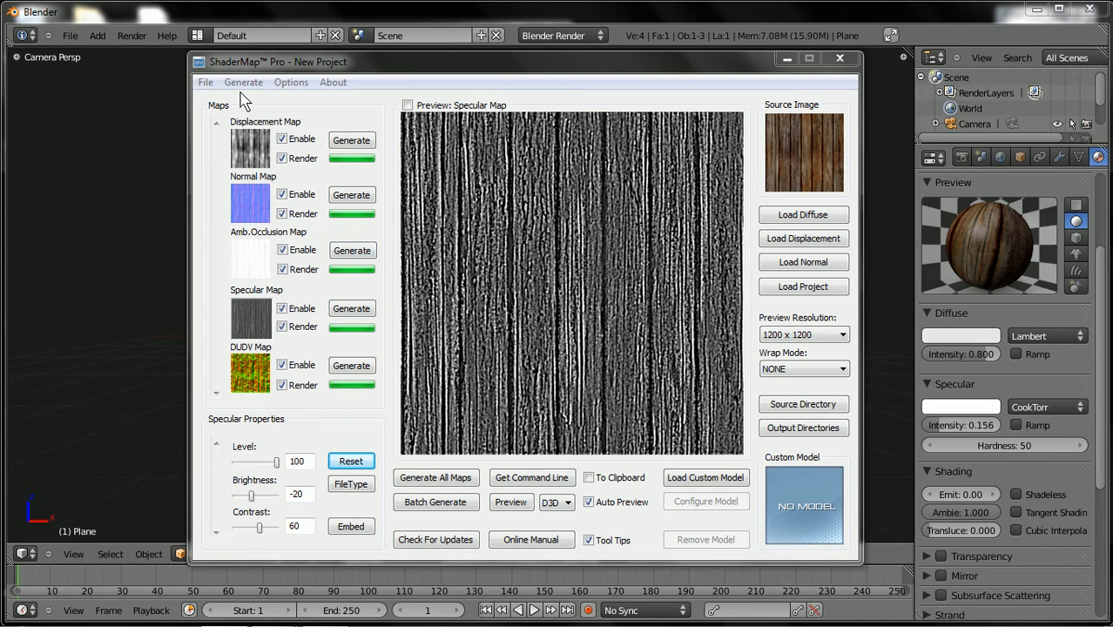
mouse_move(494, 256)
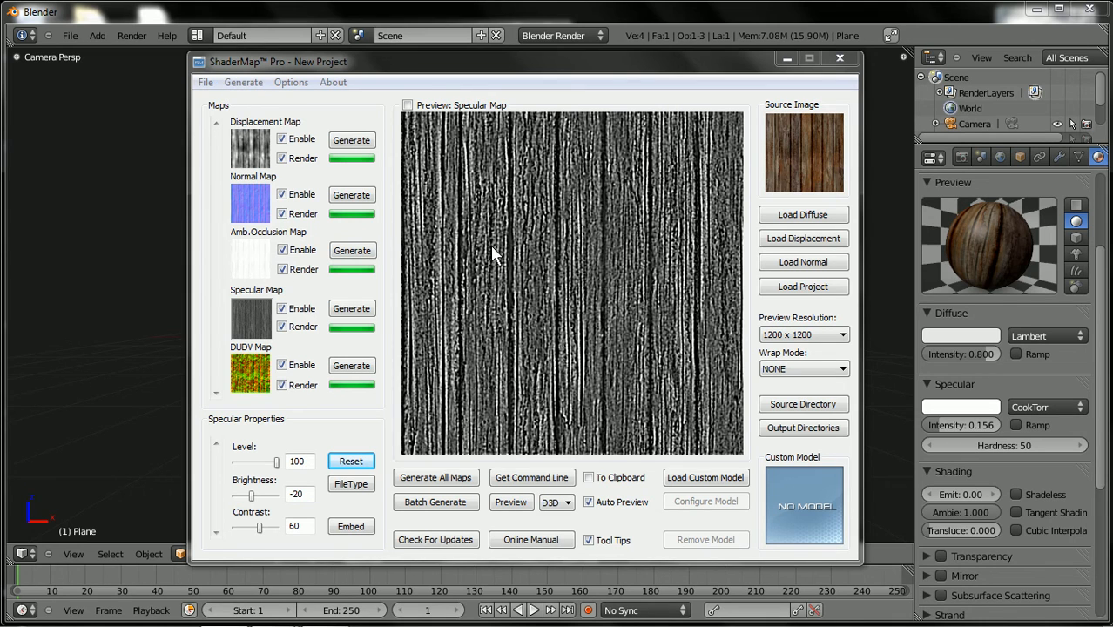
mouse_move(376, 302)
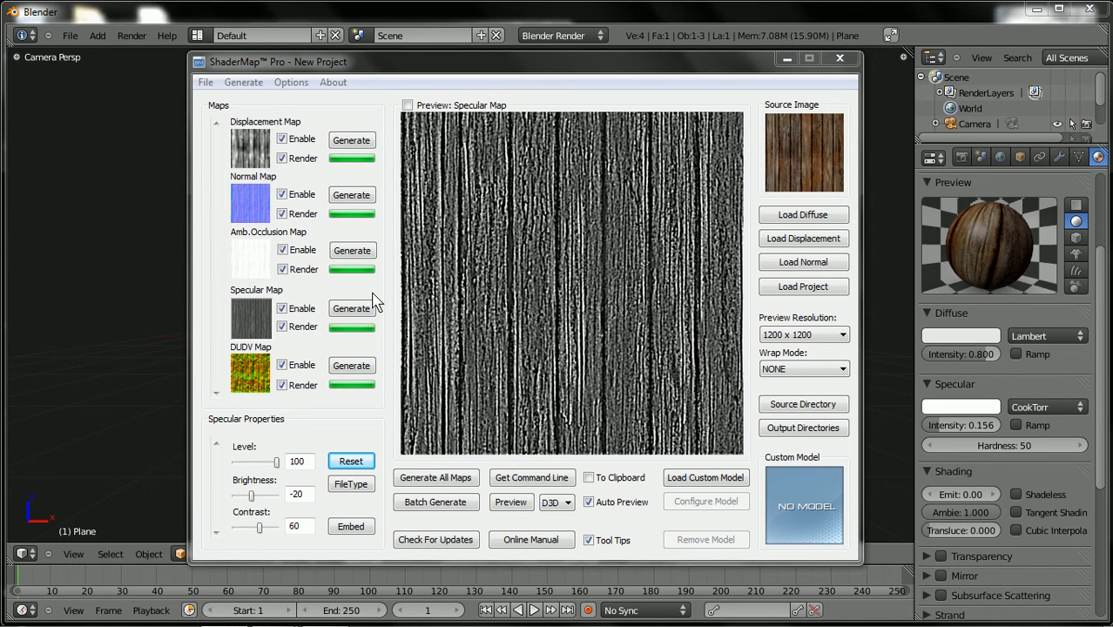
mouse_move(443, 260)
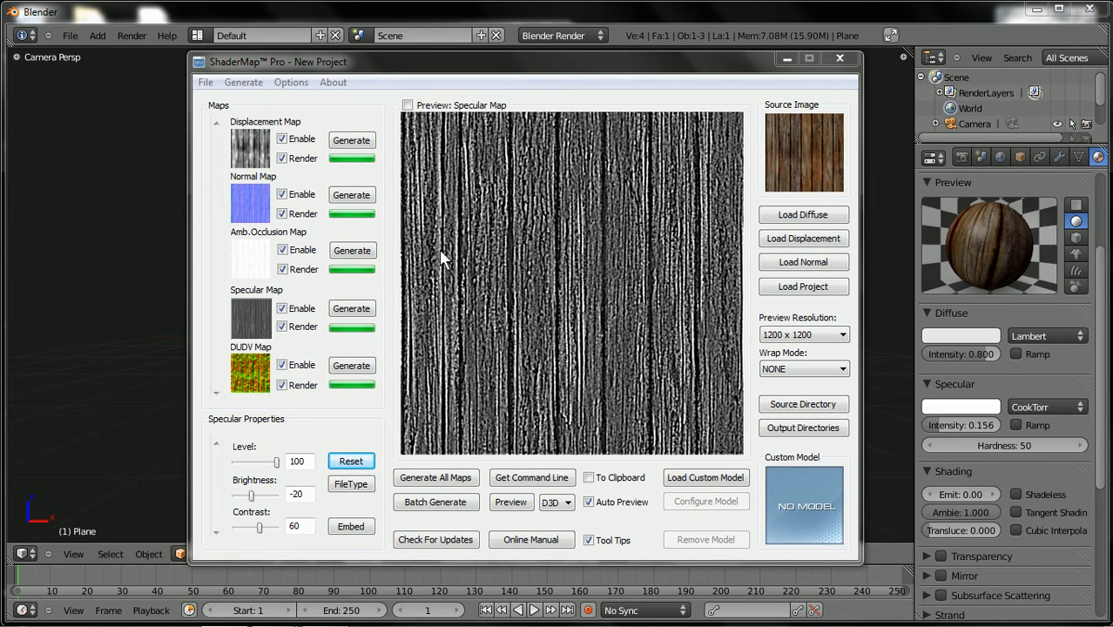
mouse_move(581, 243)
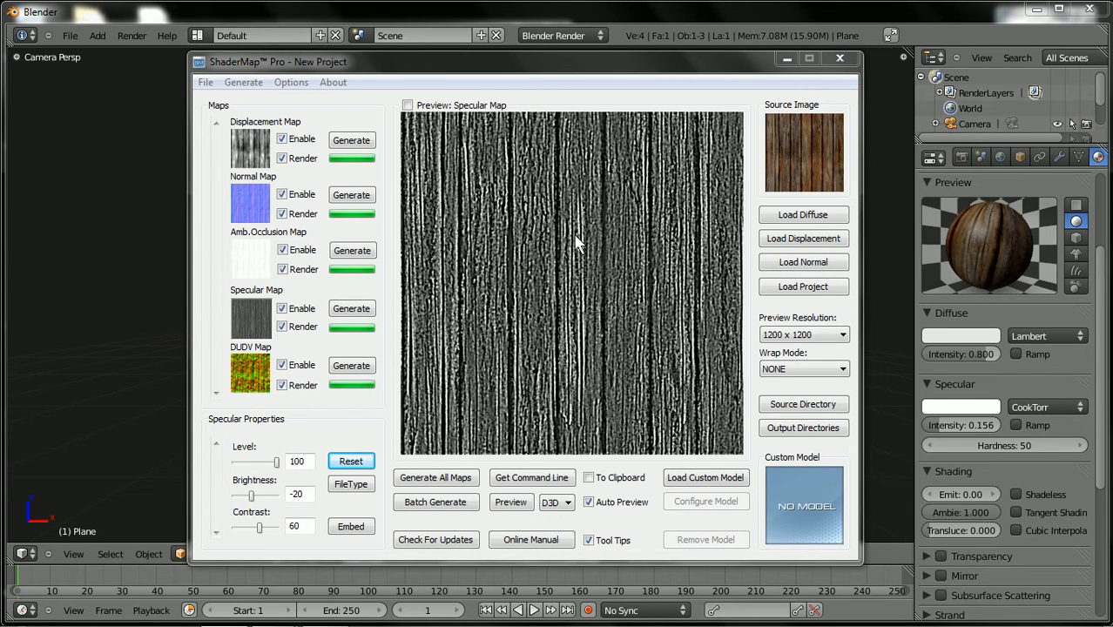
mouse_move(612, 259)
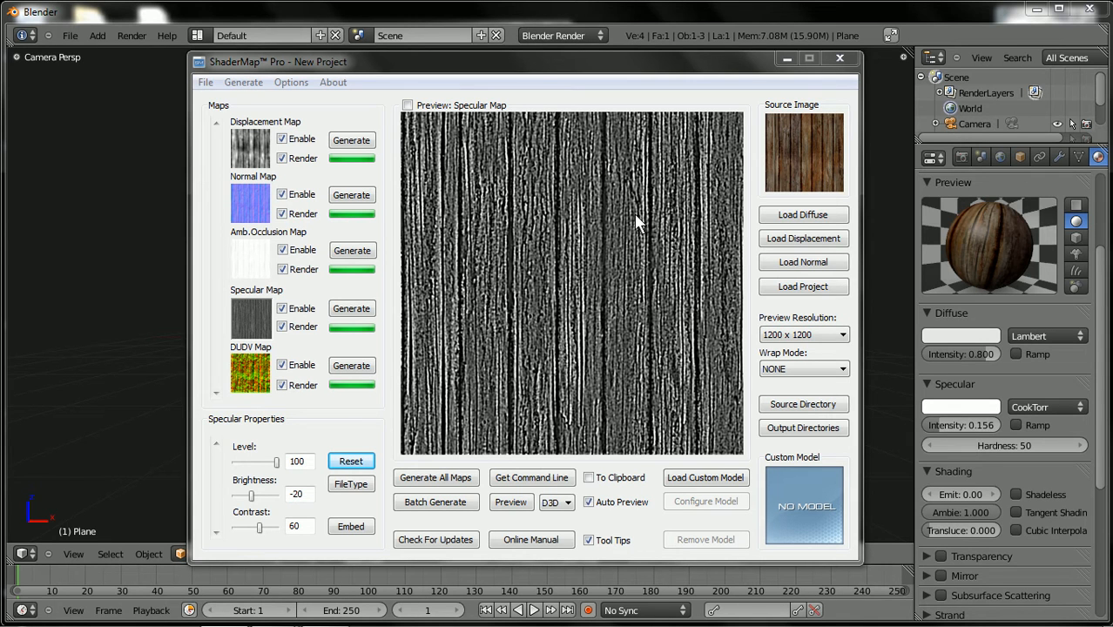
mouse_move(745, 316)
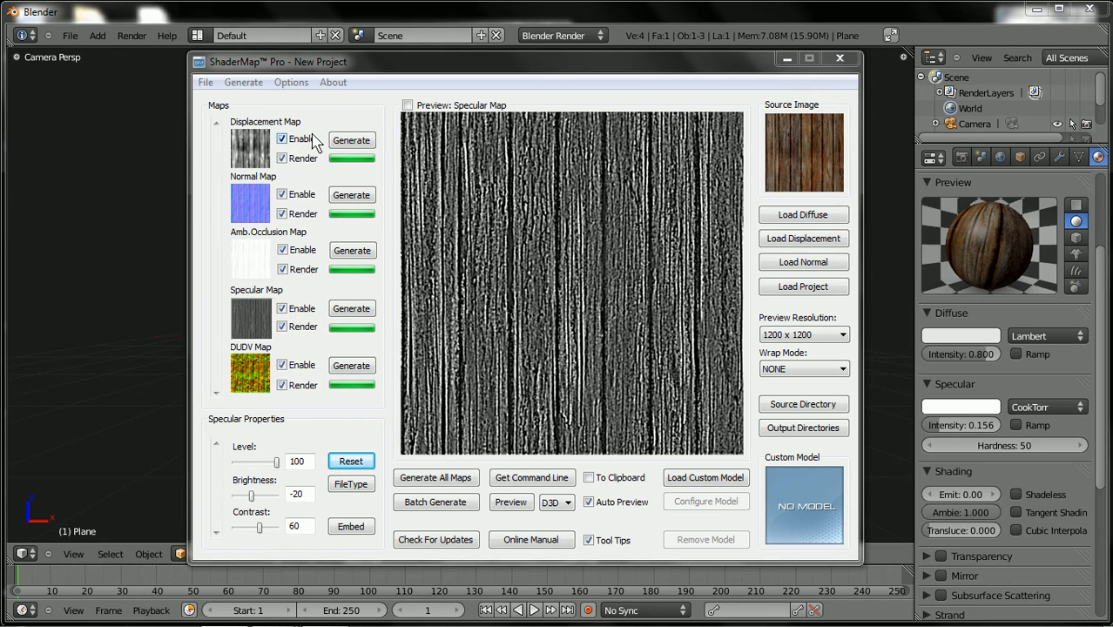
left_click(282, 139)
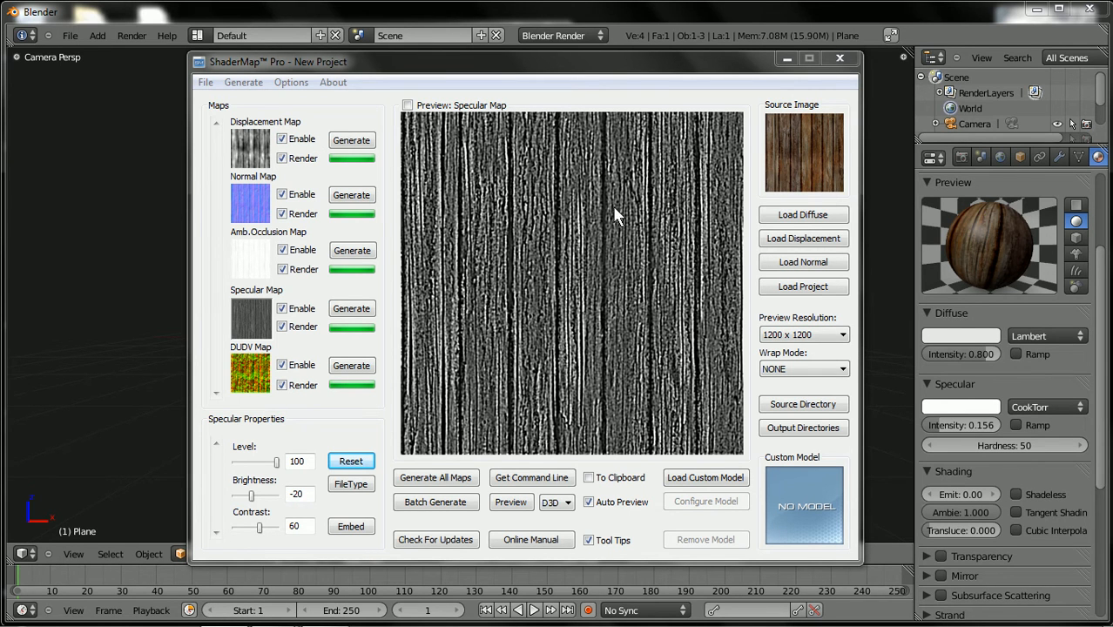
mouse_move(573, 300)
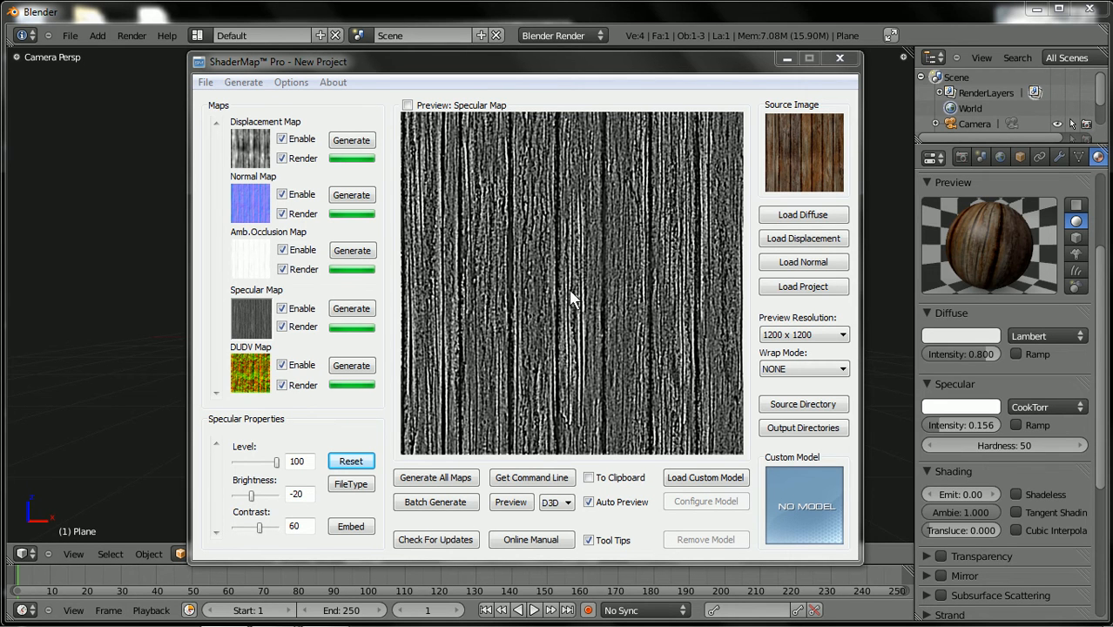
mouse_move(57, 198)
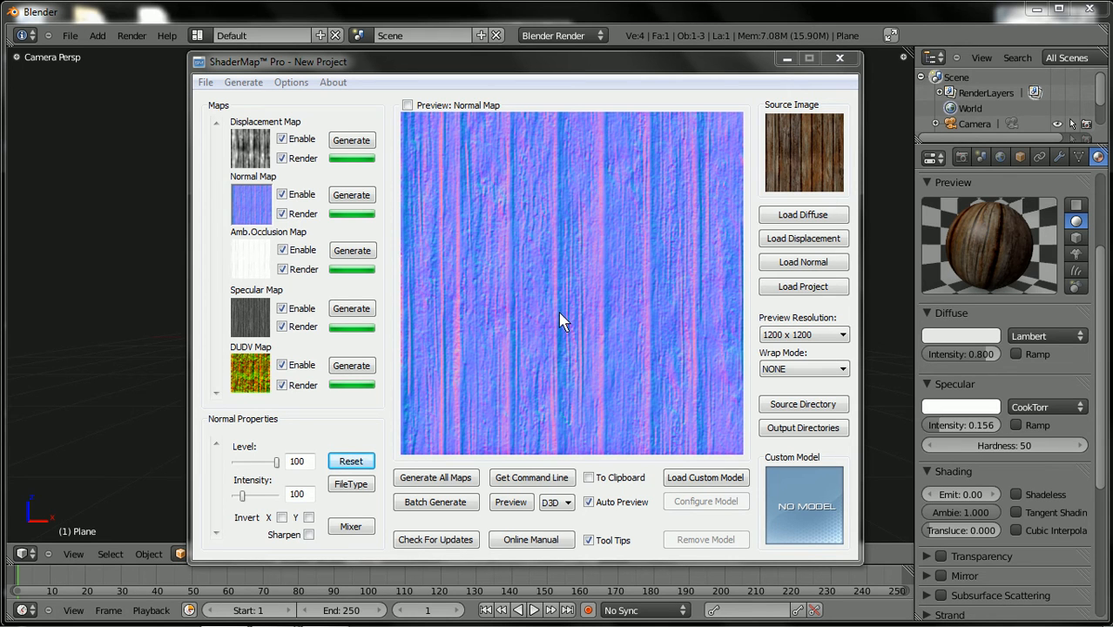
Step: Display the generated wood normal map with its level and intensity settings
left_click(351, 194)
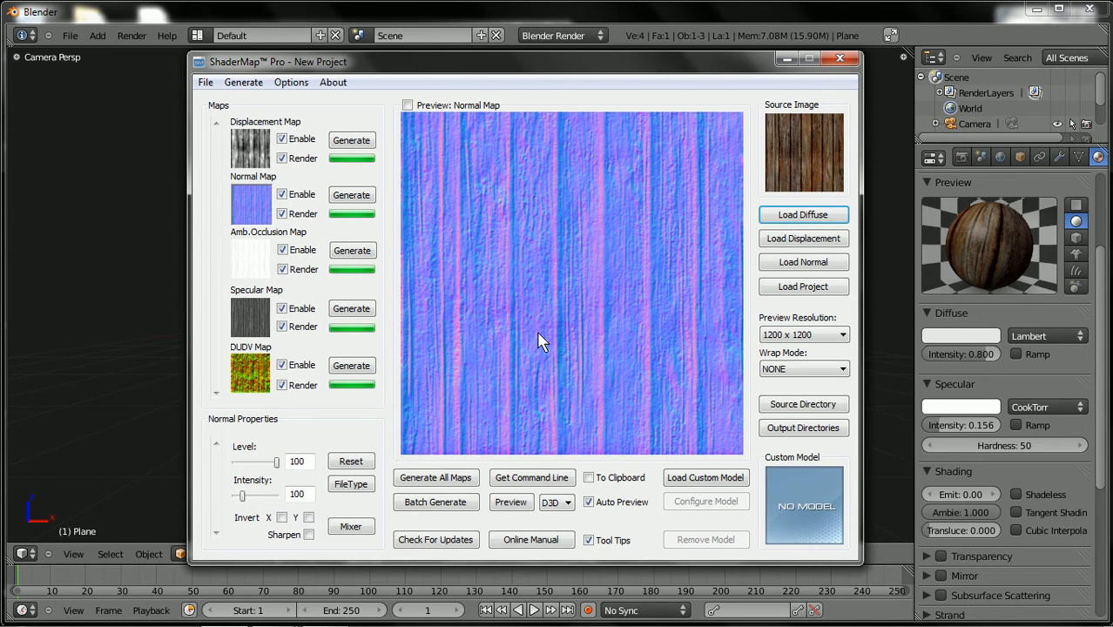
mouse_move(478, 304)
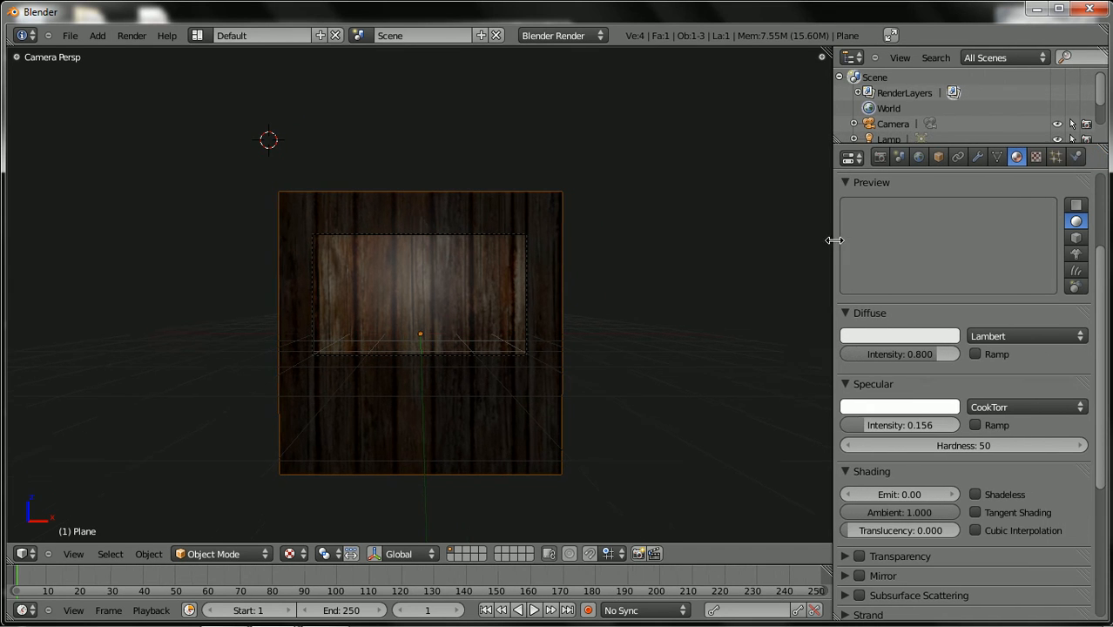
Step: Make Texture.001 an Image or Movie texture using UV coordinates
left_click(1037, 156)
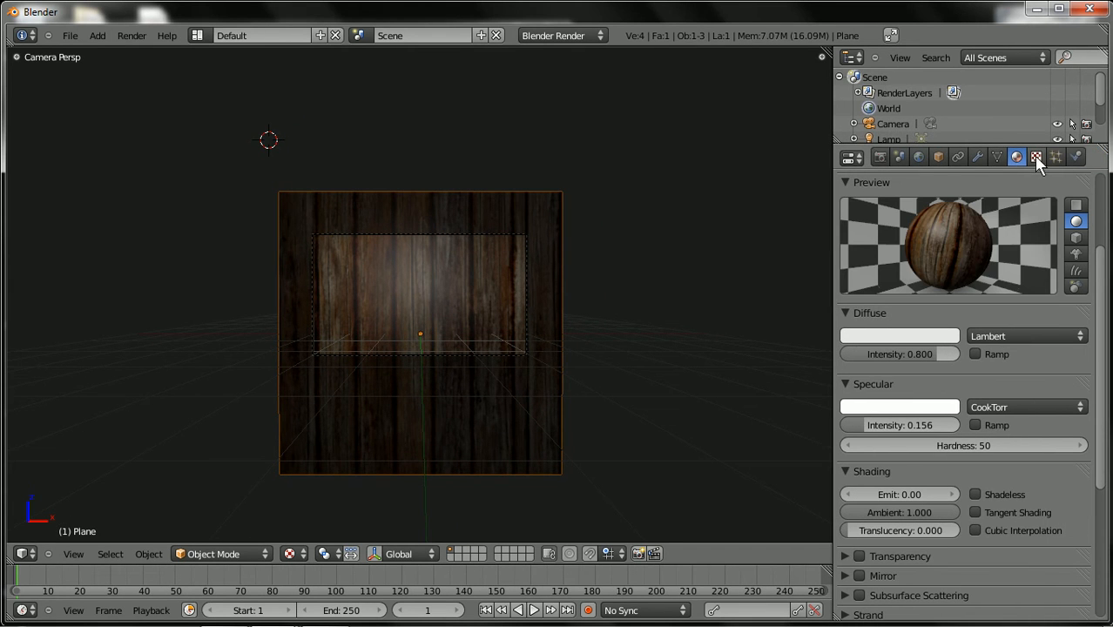
left_click(1036, 157)
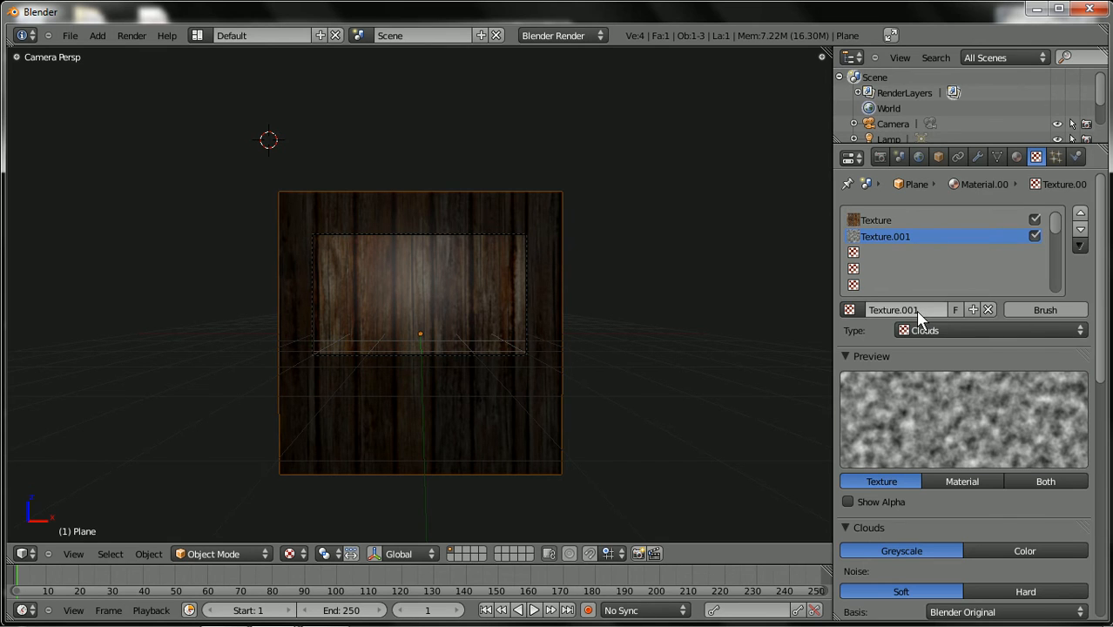
left_click(989, 330)
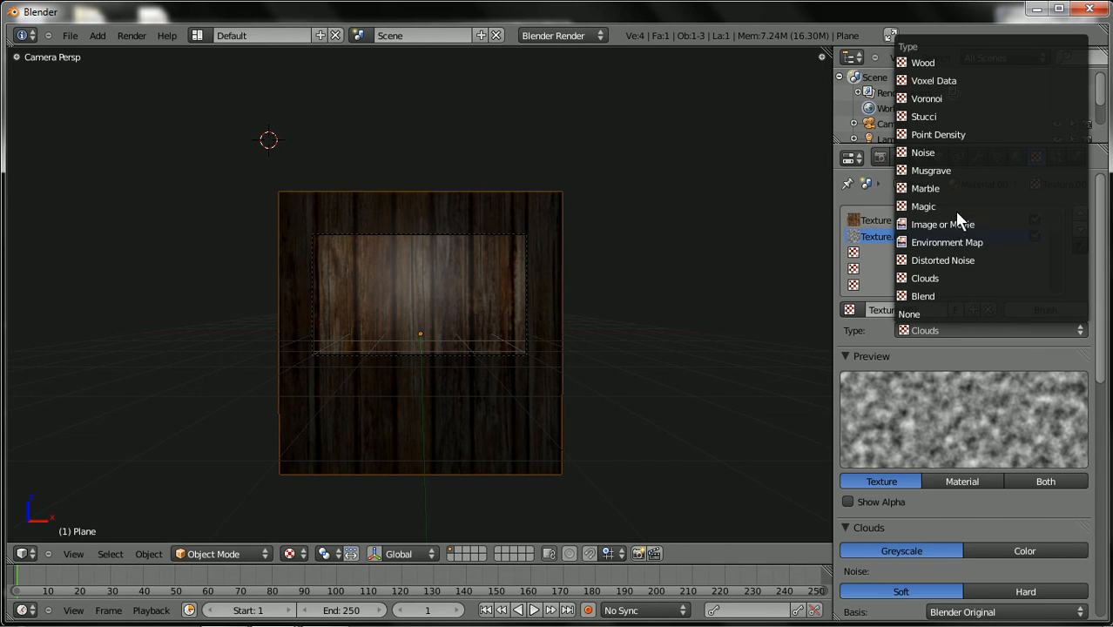
left_click(943, 224)
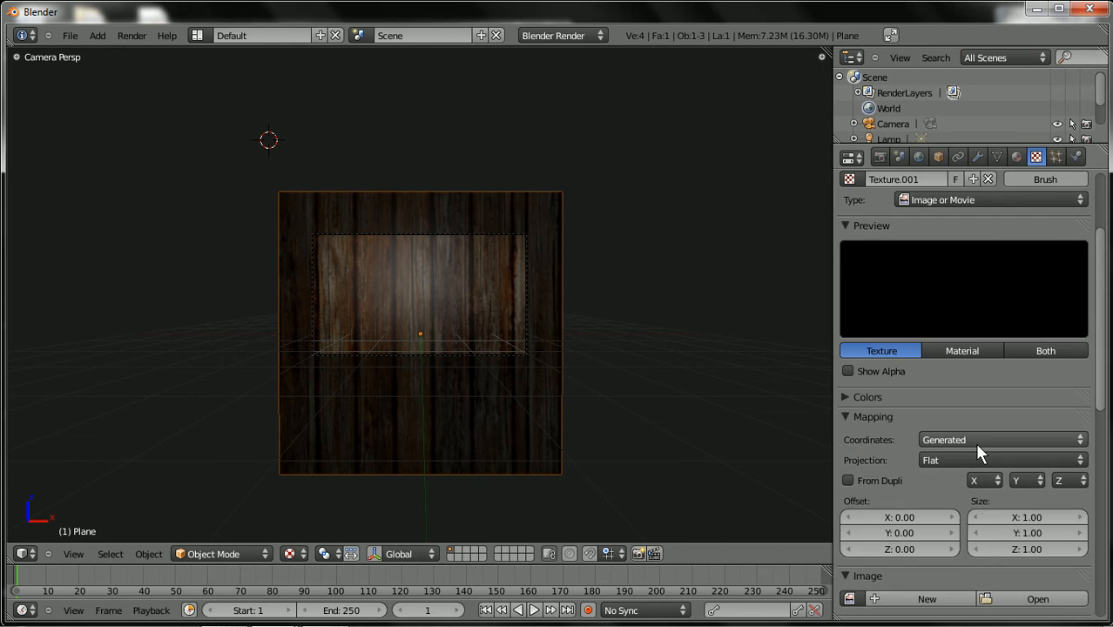
left_click(1002, 439)
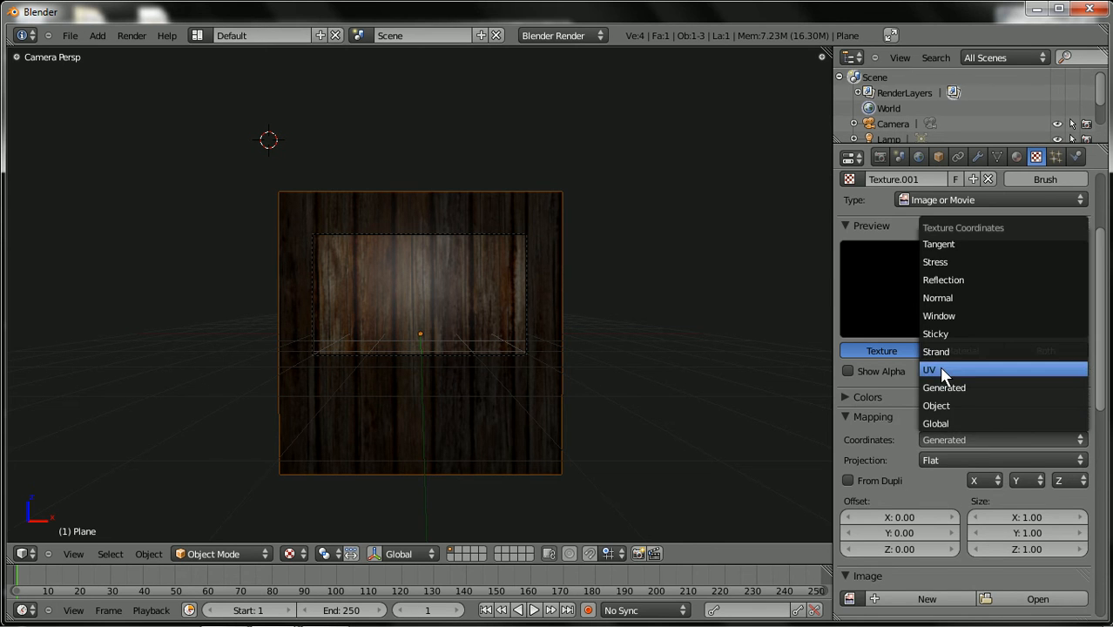
left_click(930, 369)
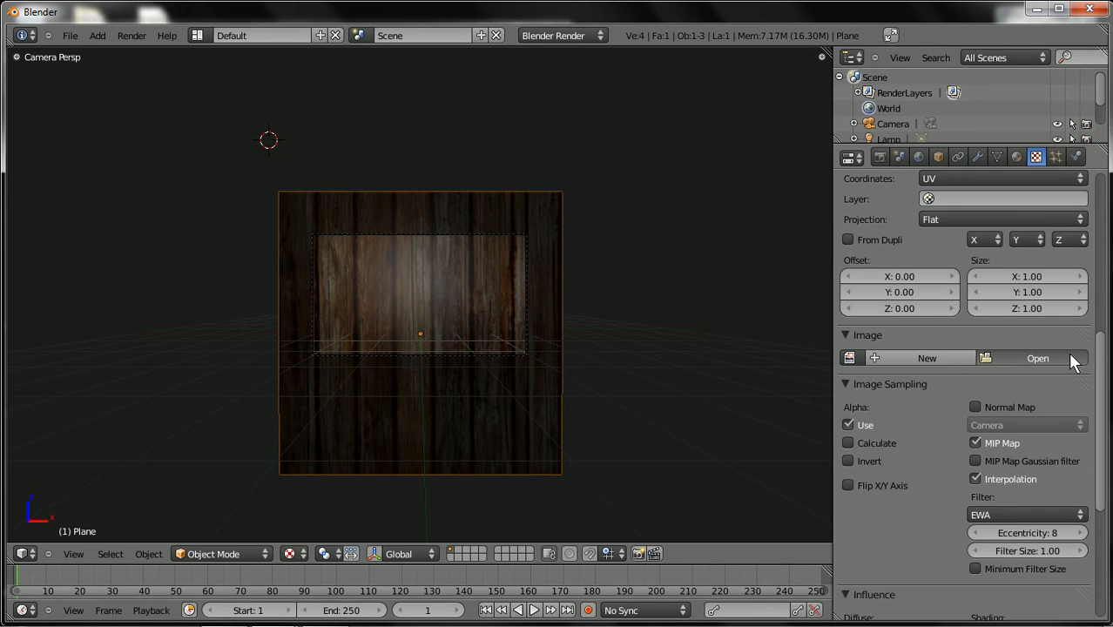
Step: Load woodboard_5_4w_NORM.tga as the texture image
left_click(1037, 358)
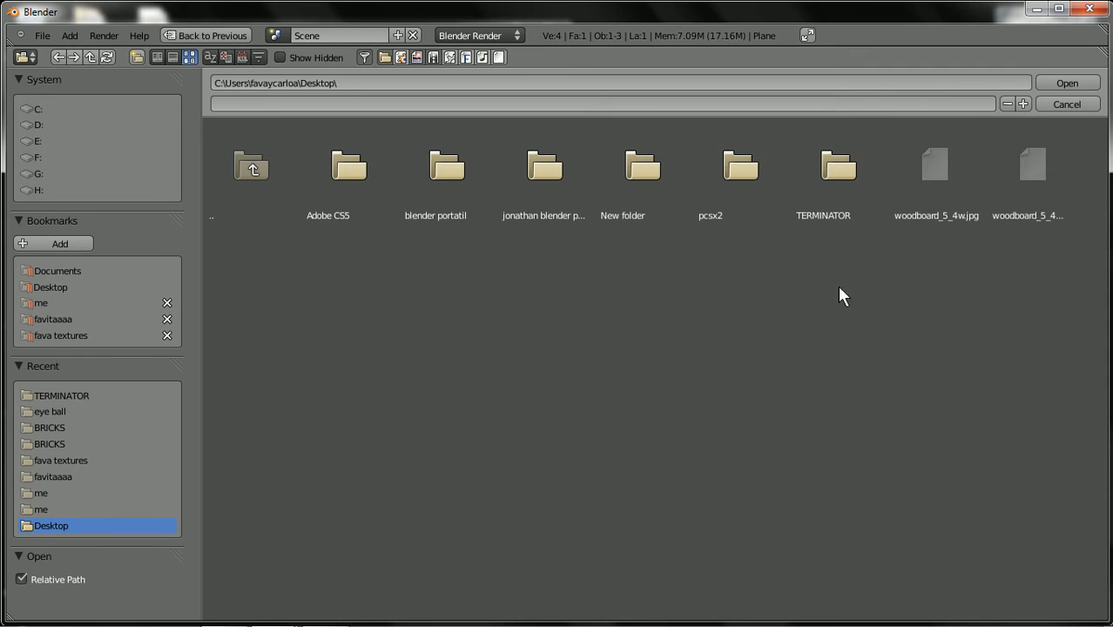
left_click(1035, 165)
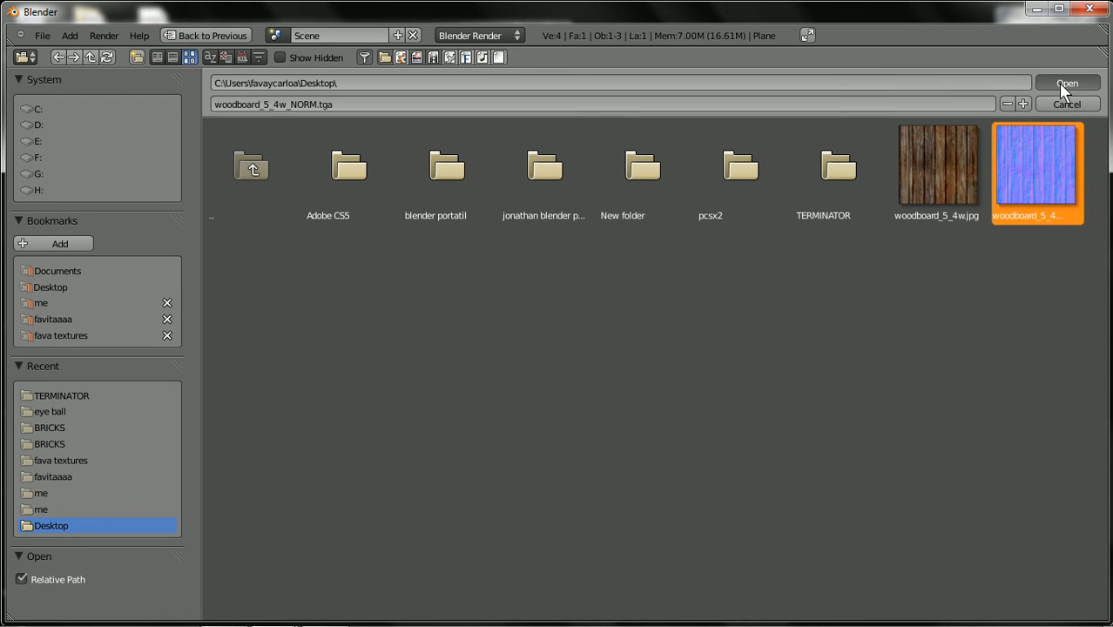
left_click(1066, 83)
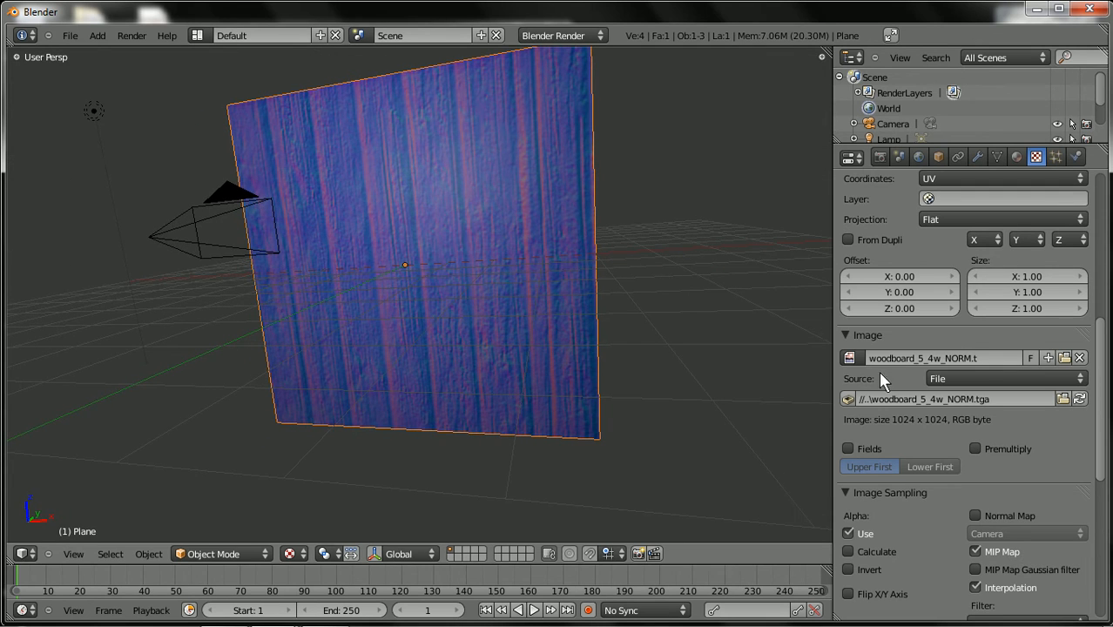
Step: Disable Diffuse Color, enable Geometry Normal, and set Normal Map sampling to Tangent space
scroll("down", 3)
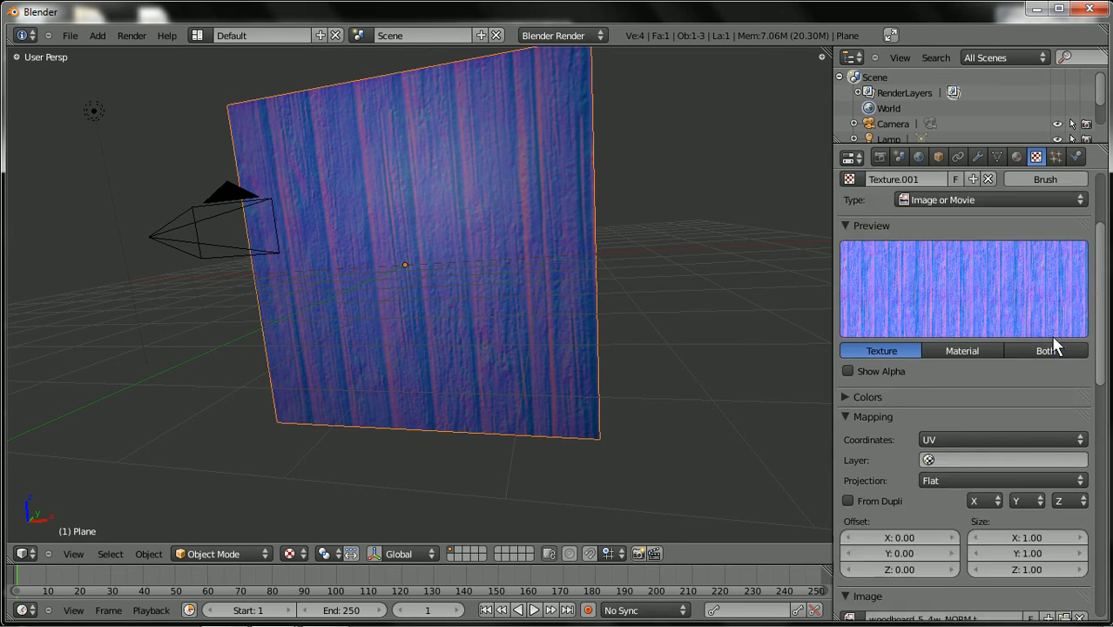
scroll("down", 3)
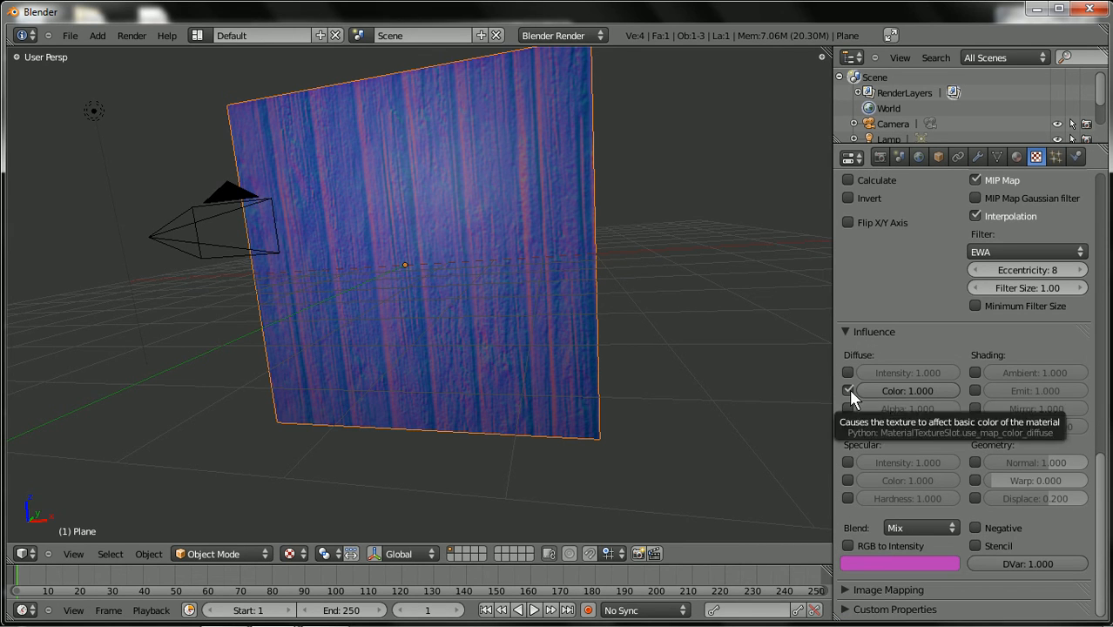
left_click(848, 390)
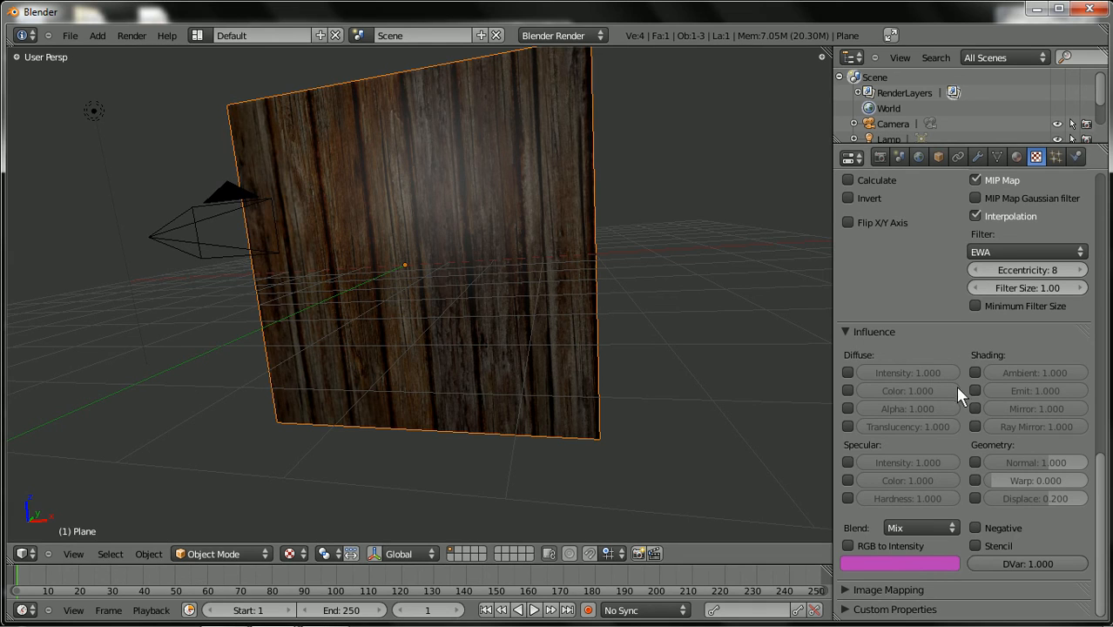
mouse_move(983, 473)
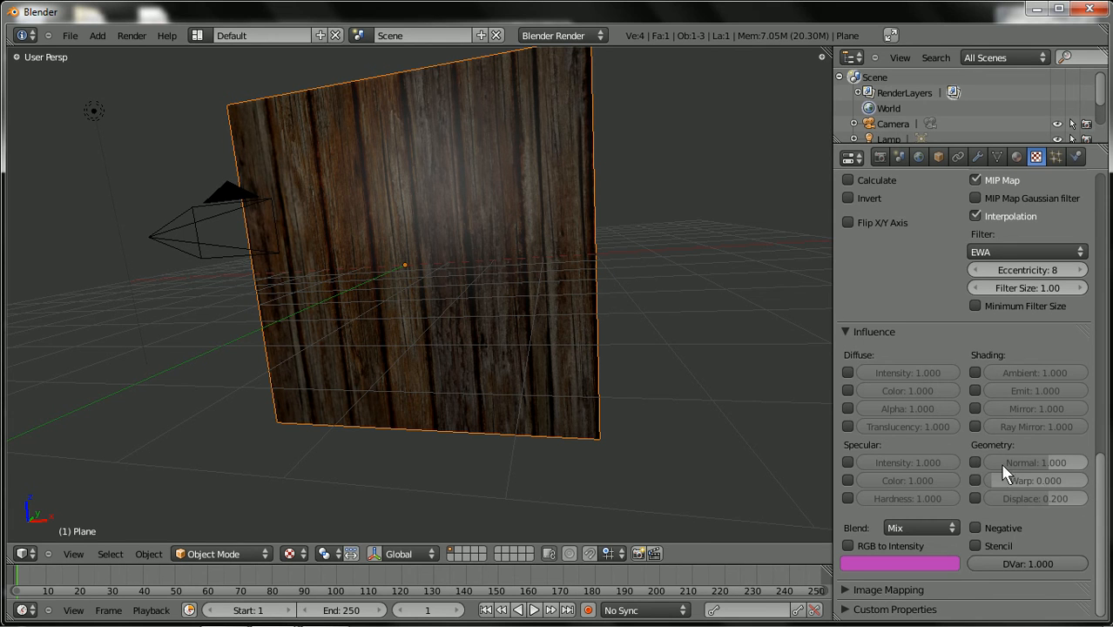
left_click(976, 463)
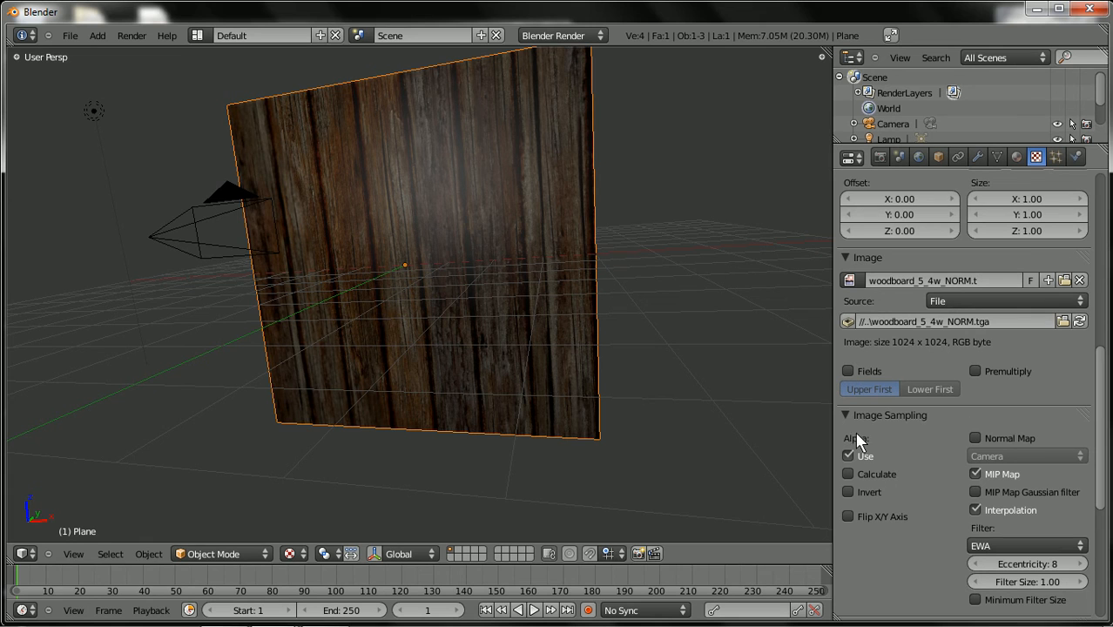
mouse_move(979, 448)
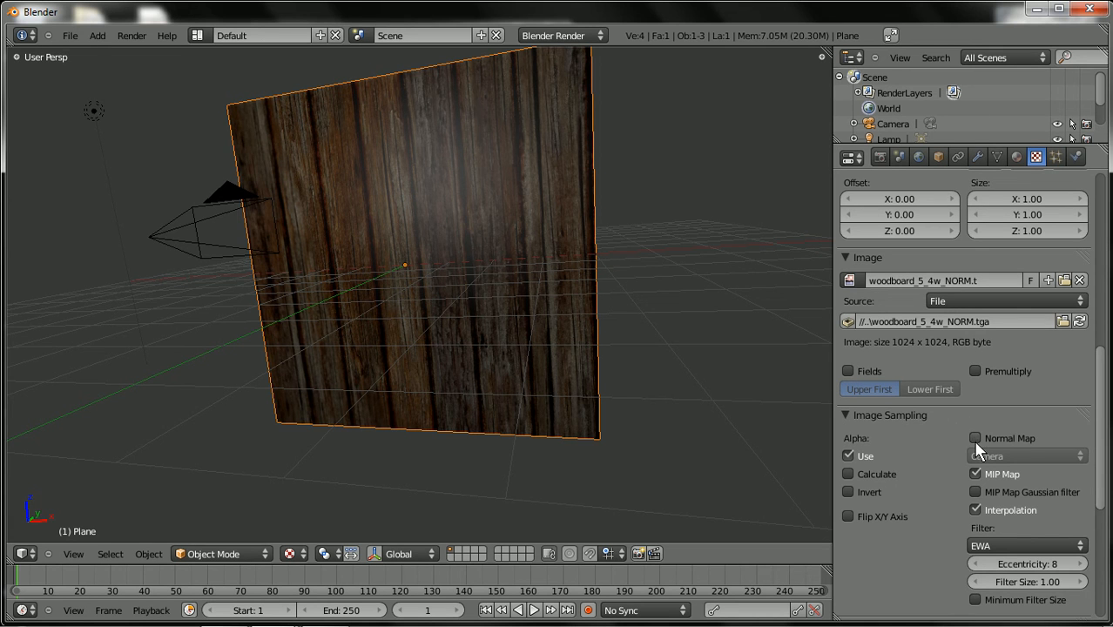
left_click(975, 438)
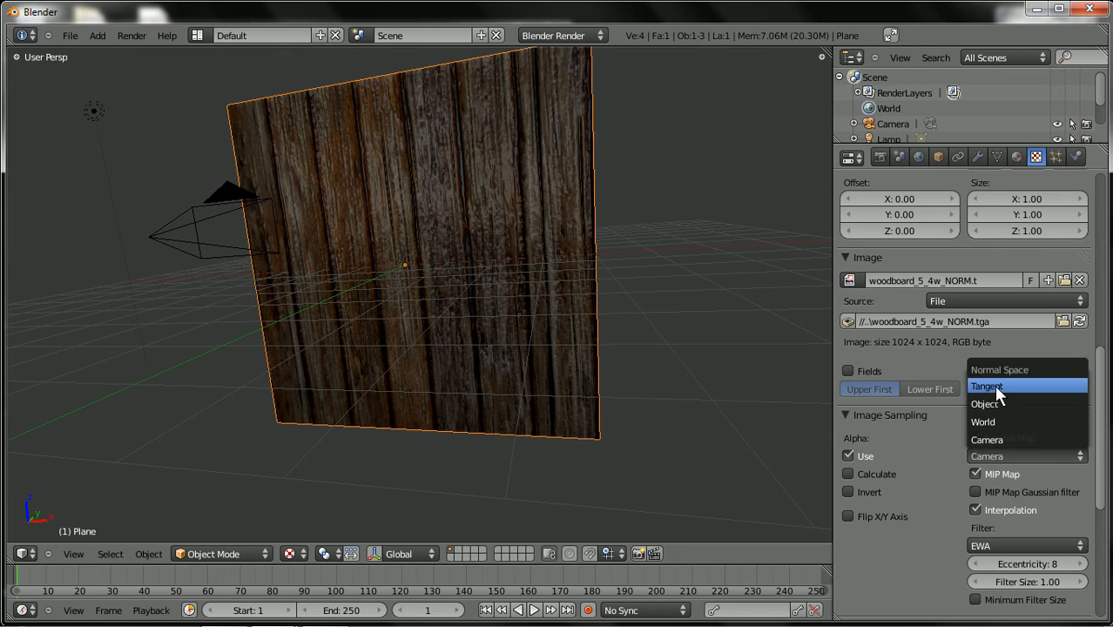
left_click(987, 386)
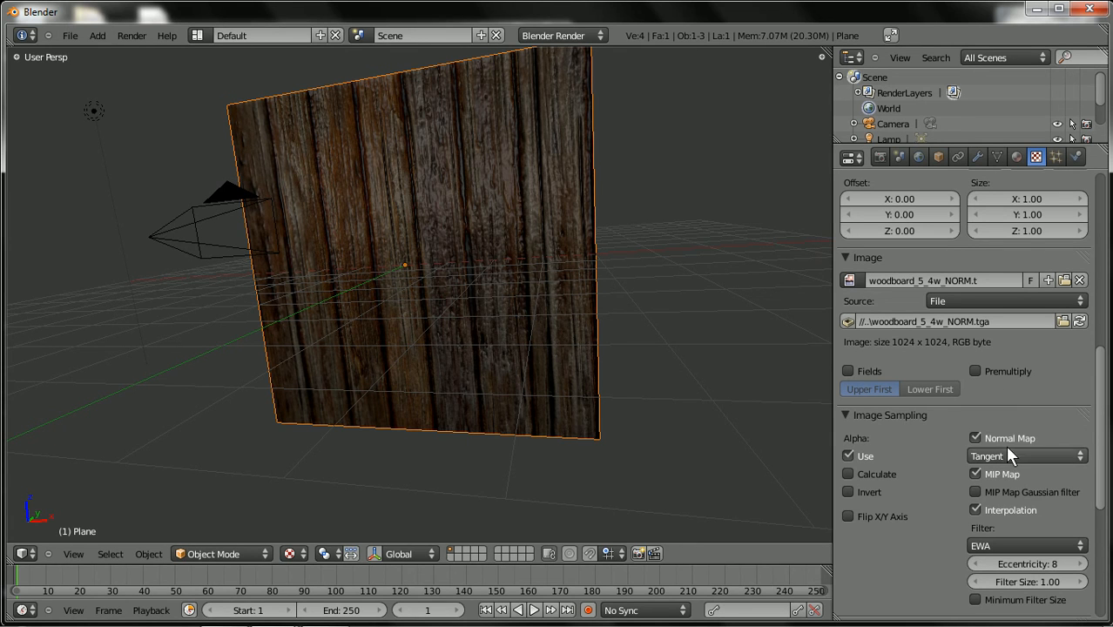
Step: Enable X-Ray display for the plane in its Object properties
left_click(1028, 456)
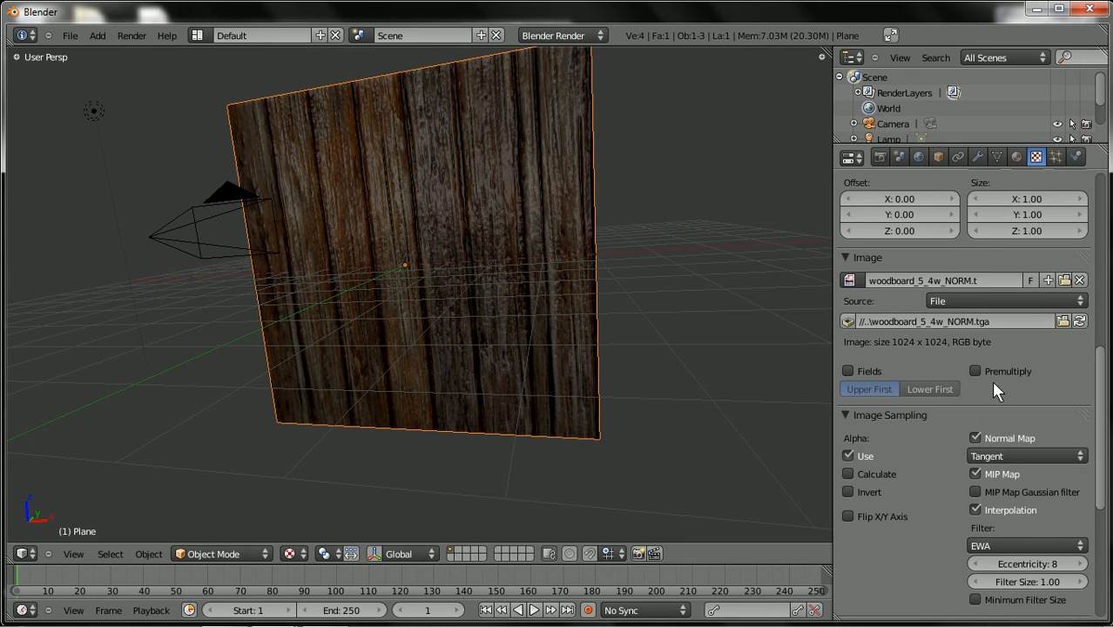
mouse_move(543, 378)
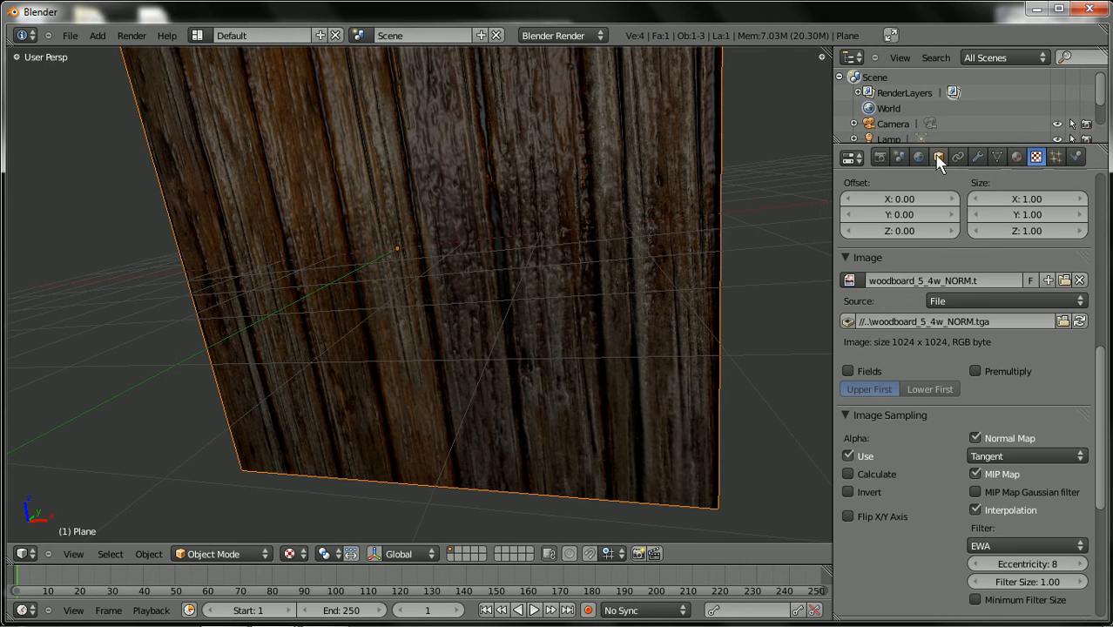
left_click(939, 157)
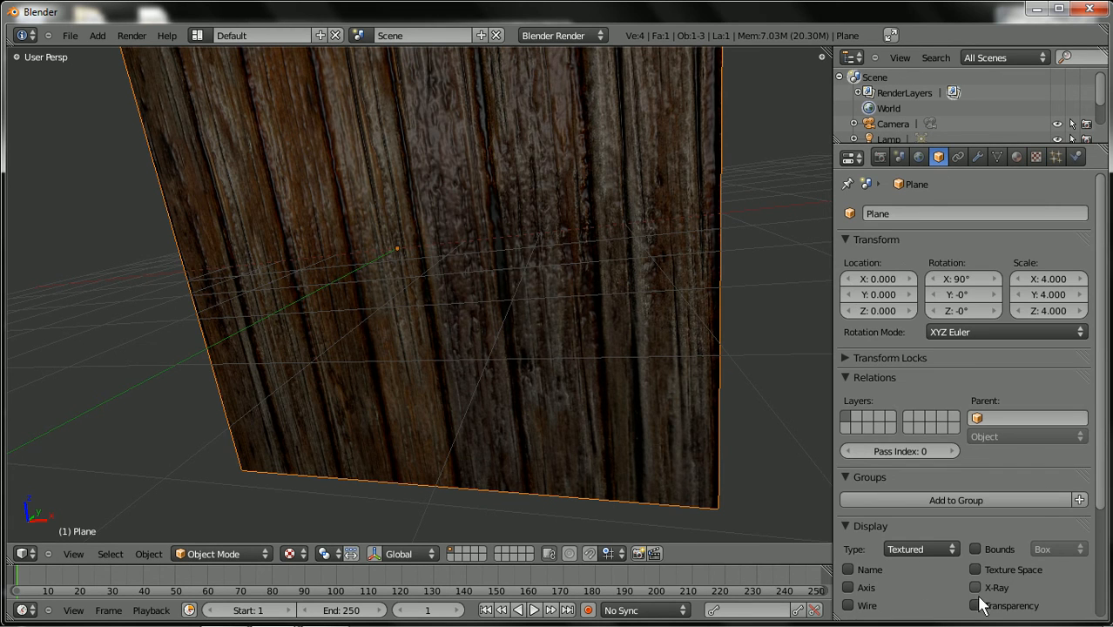
scroll("down", 3)
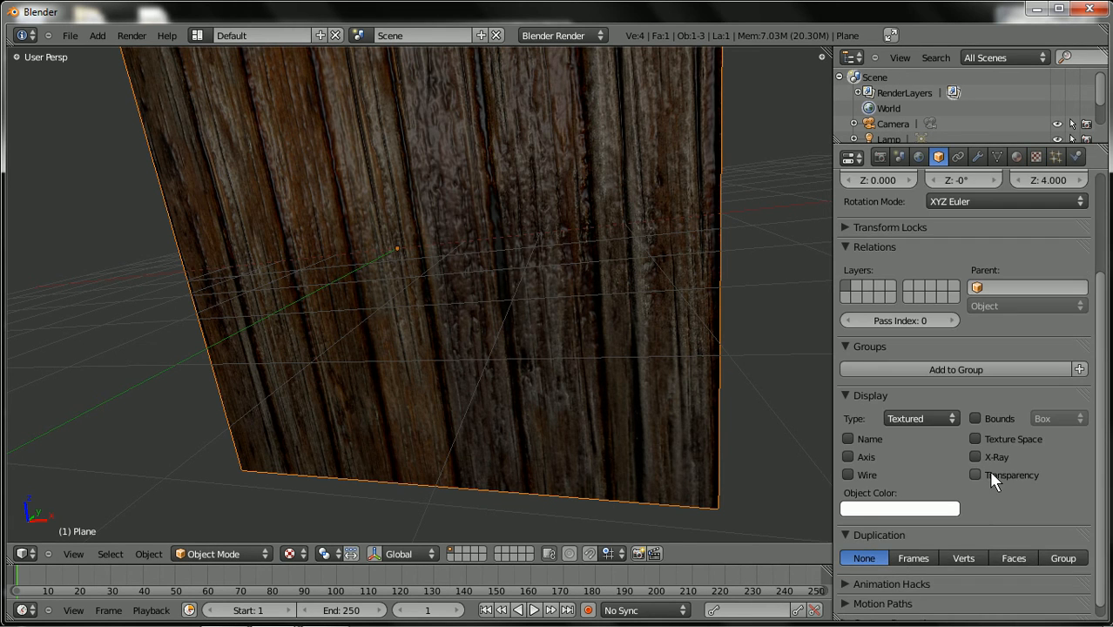
left_click(976, 457)
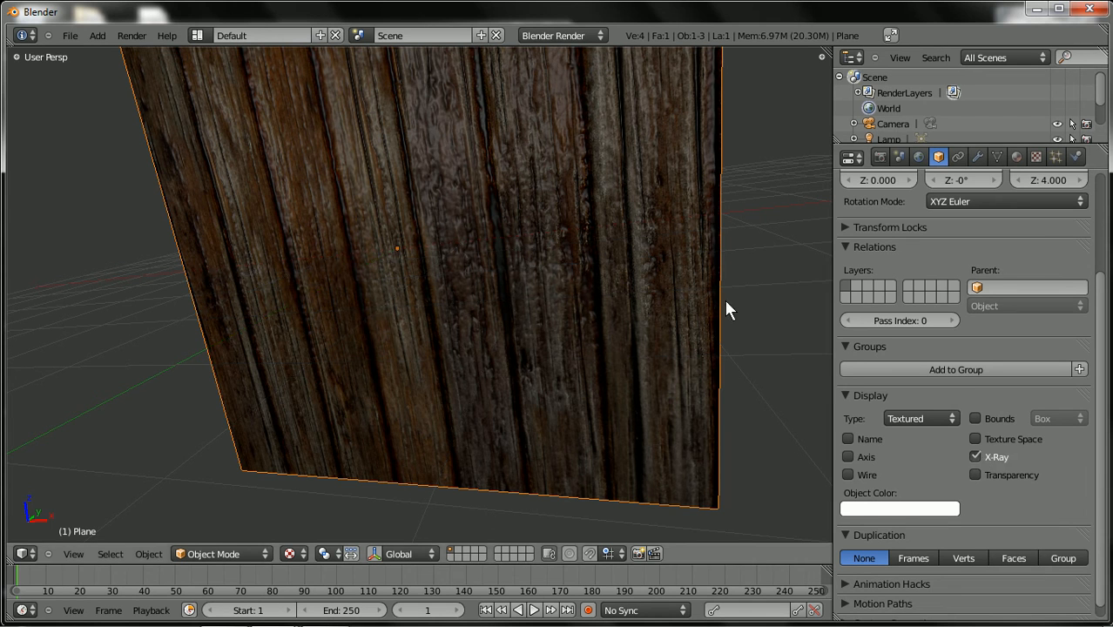
mouse_move(975, 474)
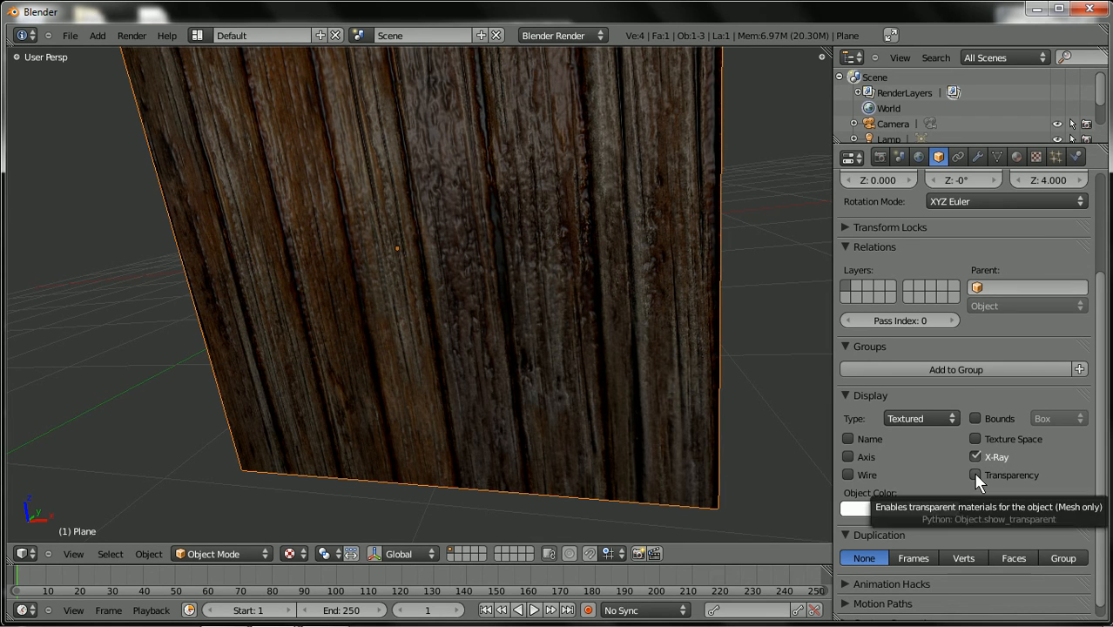
Step: Switch to the adjacent properties tab and scroll through its panels
left_click(919, 156)
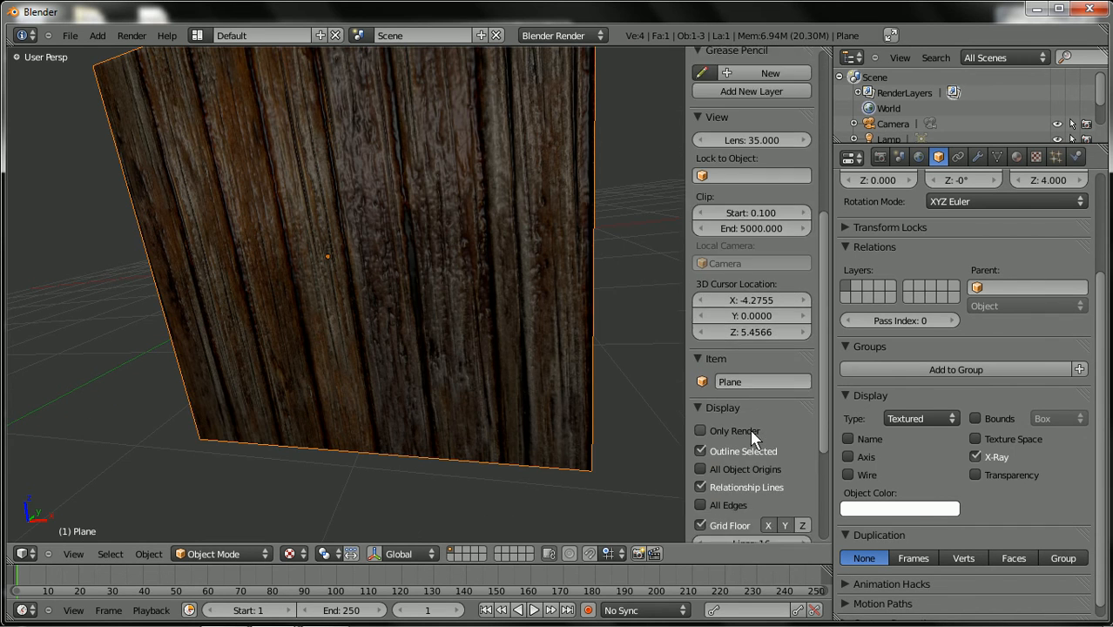
scroll("down", 3)
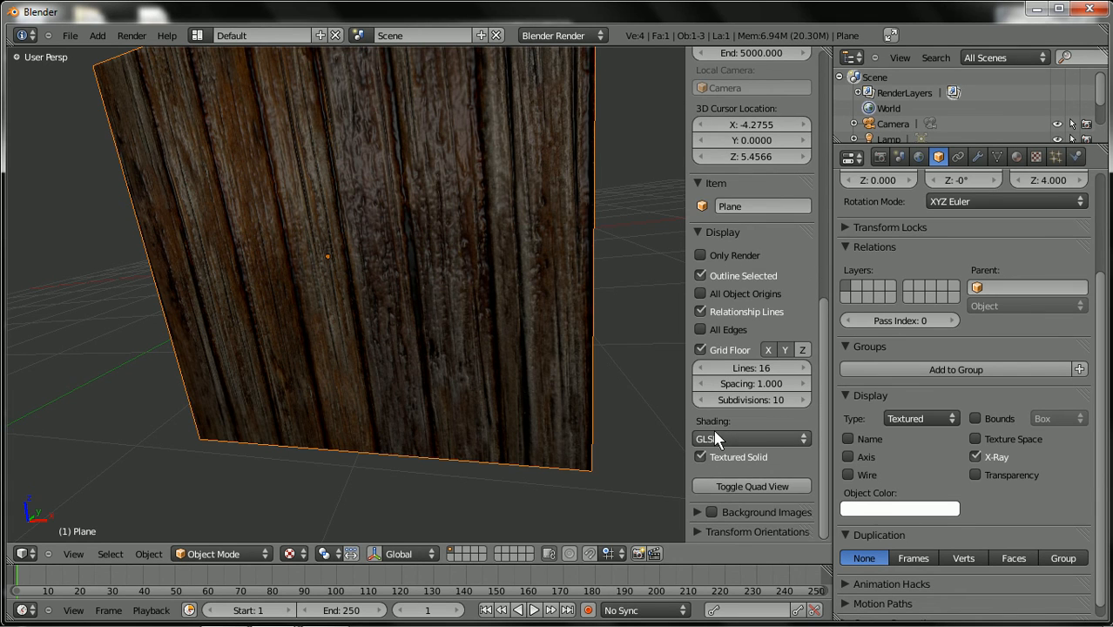
scroll("down", 3)
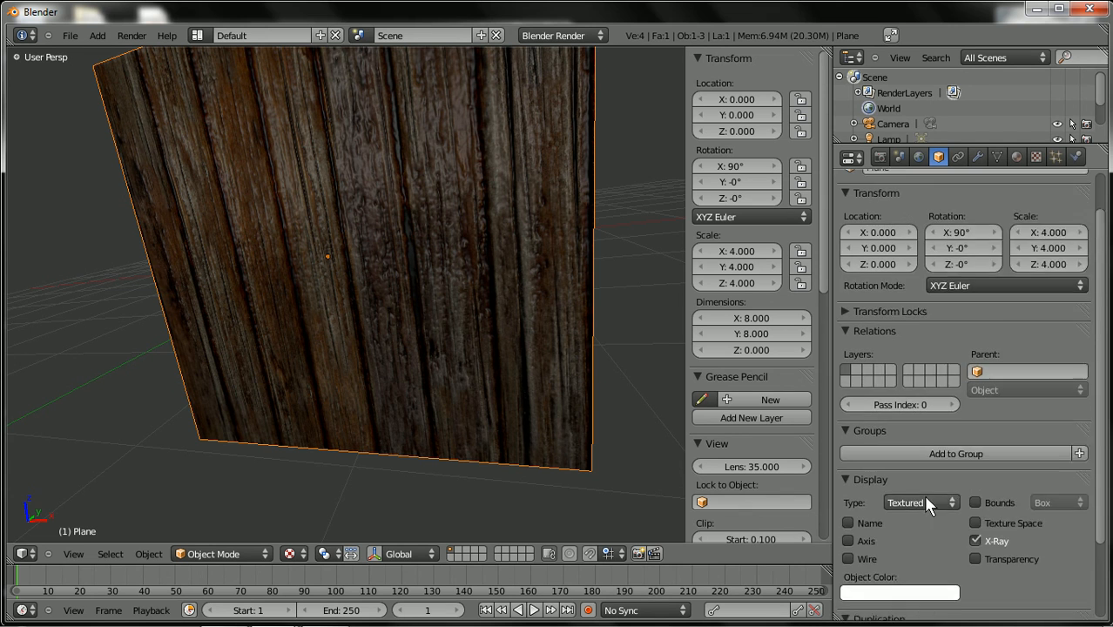
scroll("down", 3)
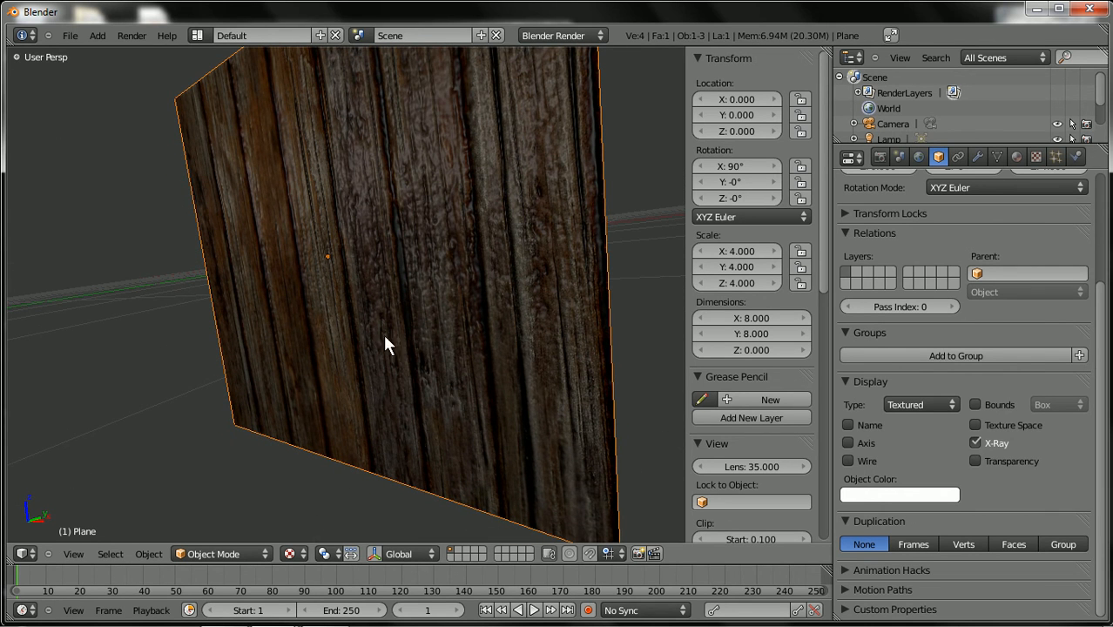
mouse_move(362, 279)
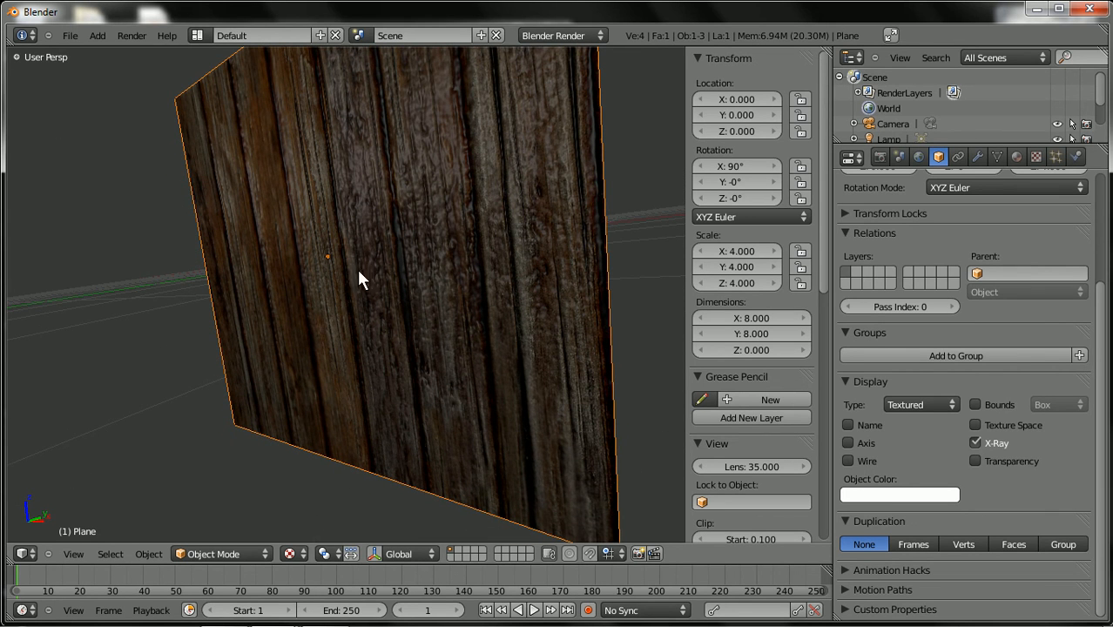
mouse_move(396, 357)
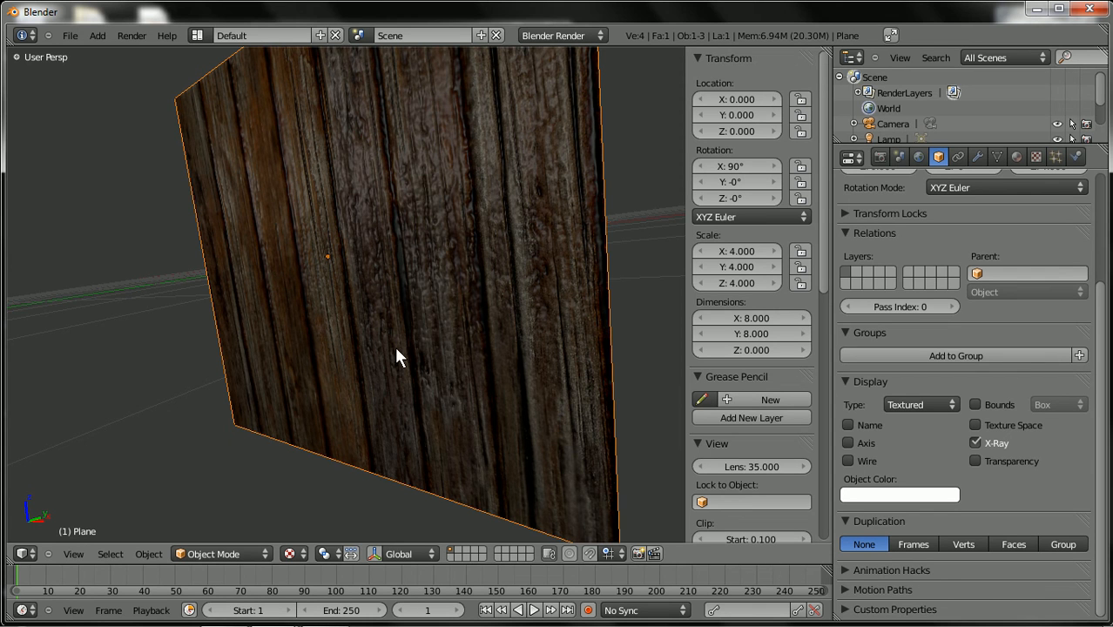
mouse_move(531, 333)
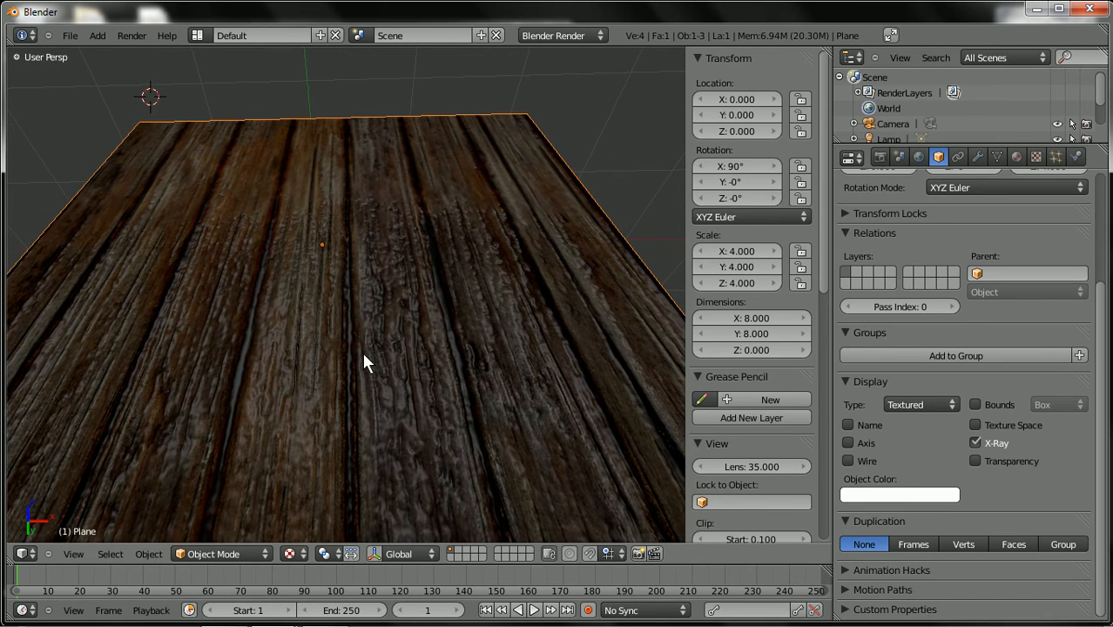
mouse_move(309, 396)
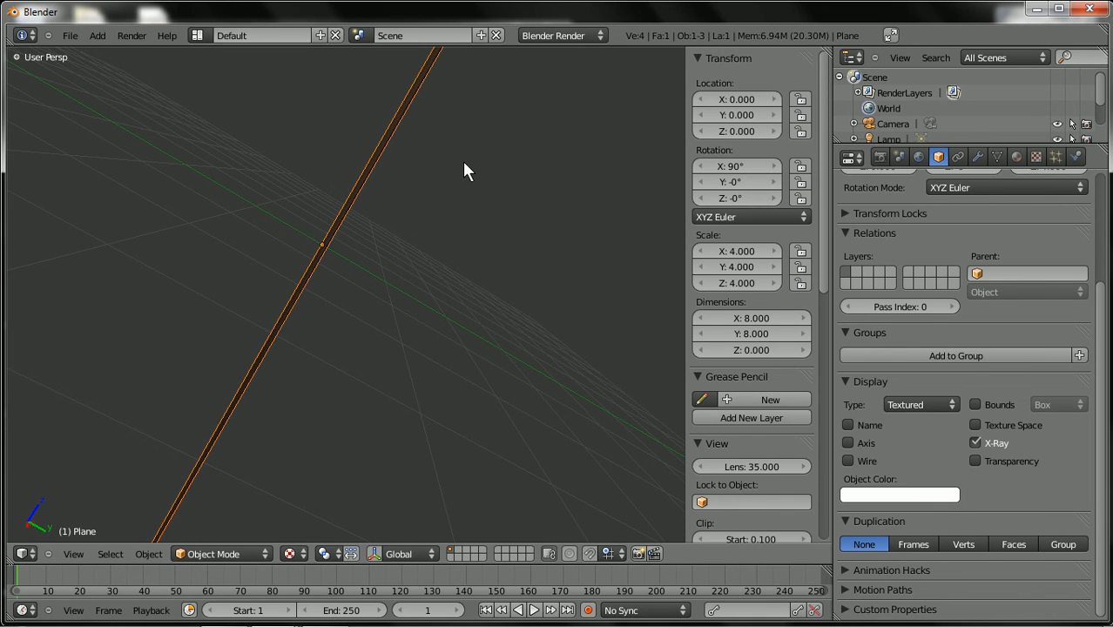
mouse_move(304, 312)
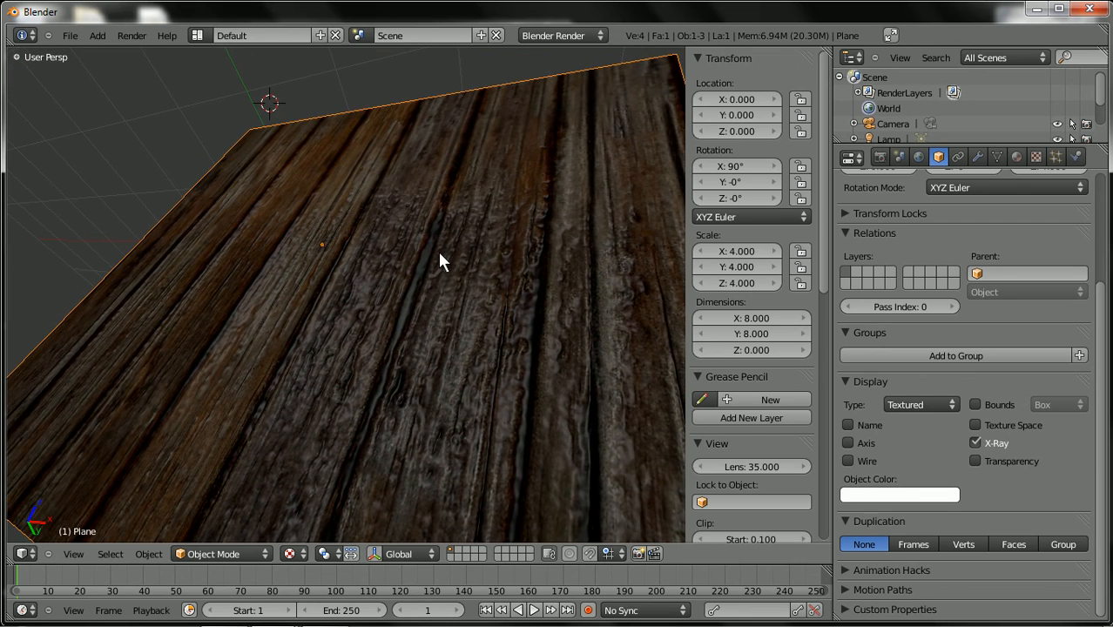
mouse_move(446, 401)
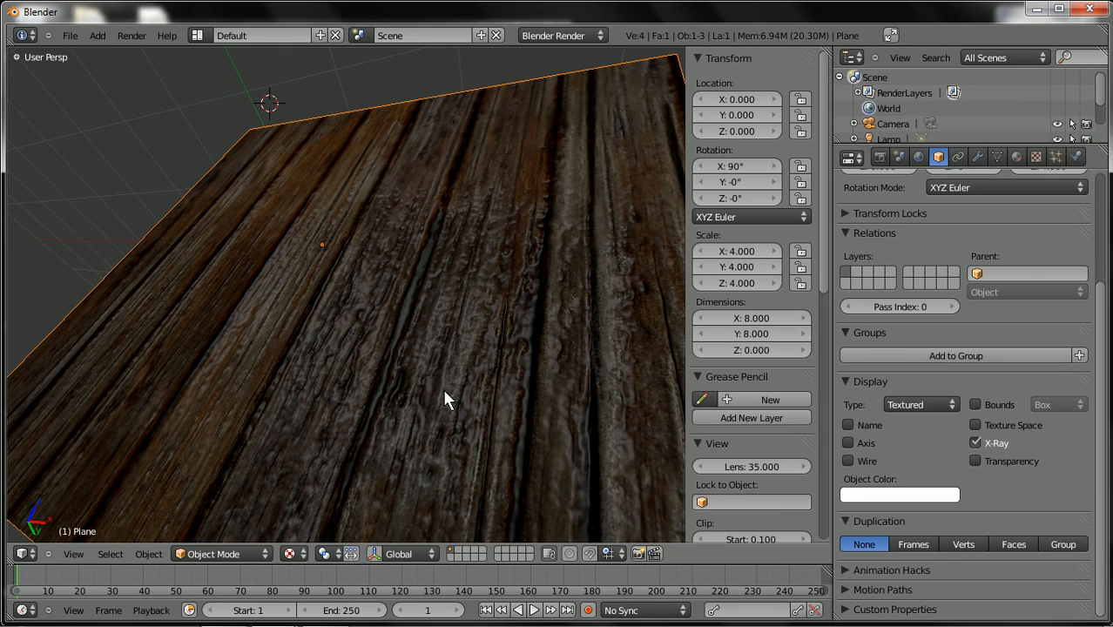
mouse_move(403, 298)
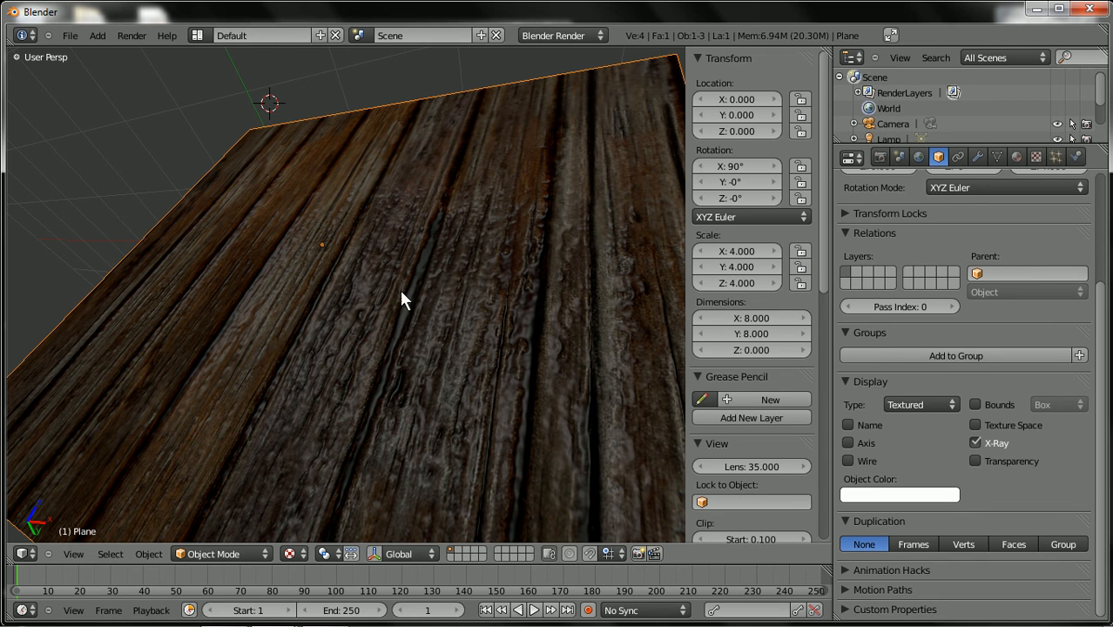
mouse_move(335, 408)
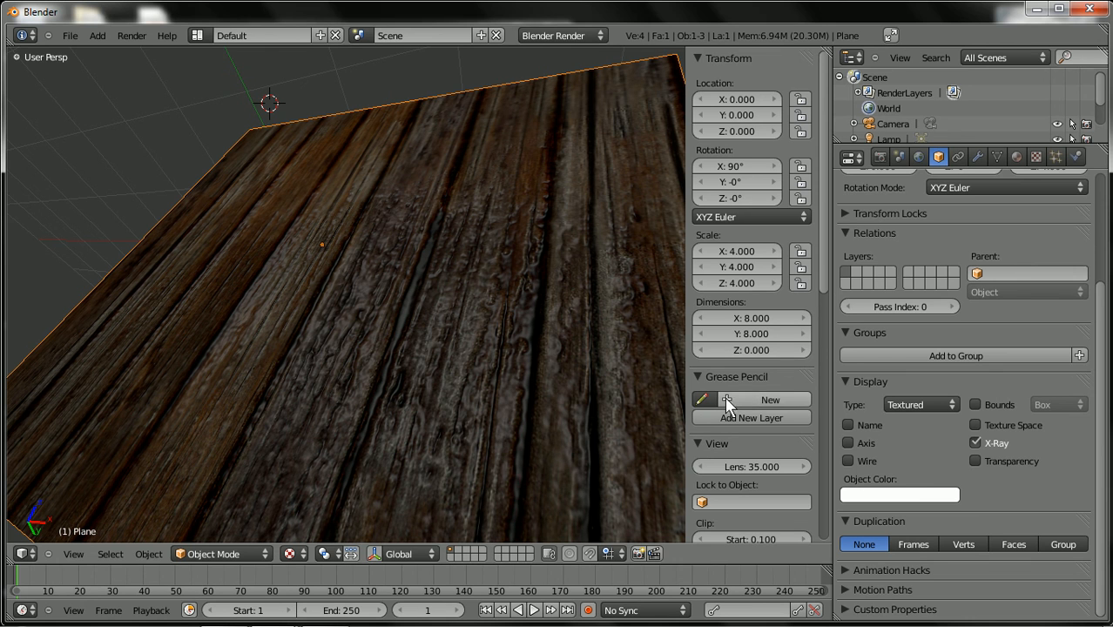
Step: In Texture Influence, toggle Diffuse Color on then off, and re-enable Geometry Normal
left_click(1035, 157)
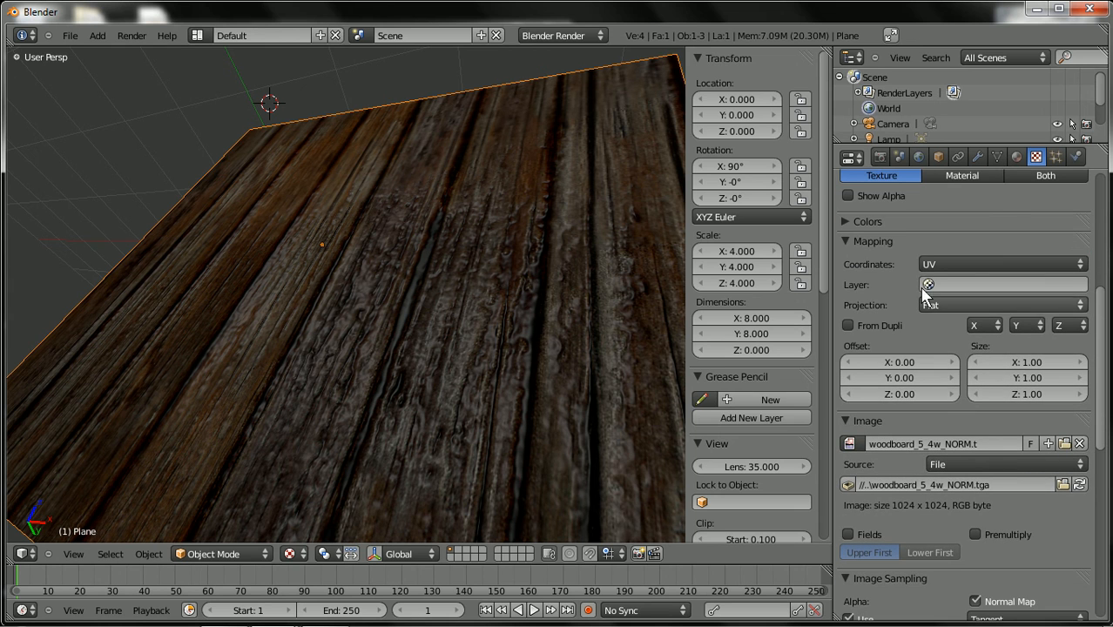
scroll("down", 3)
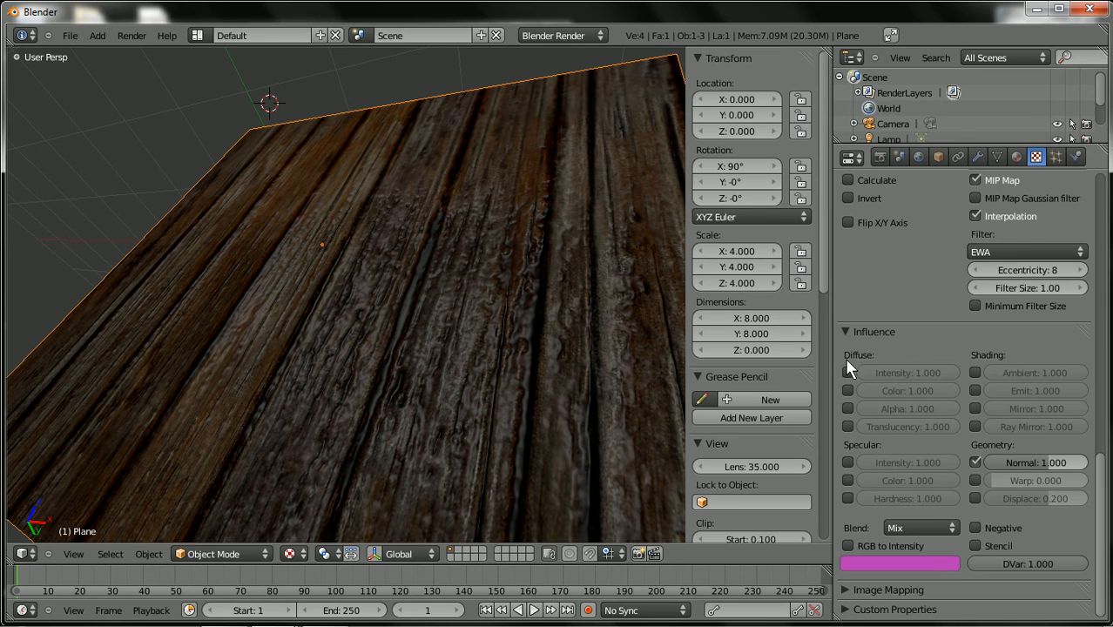
left_click(849, 391)
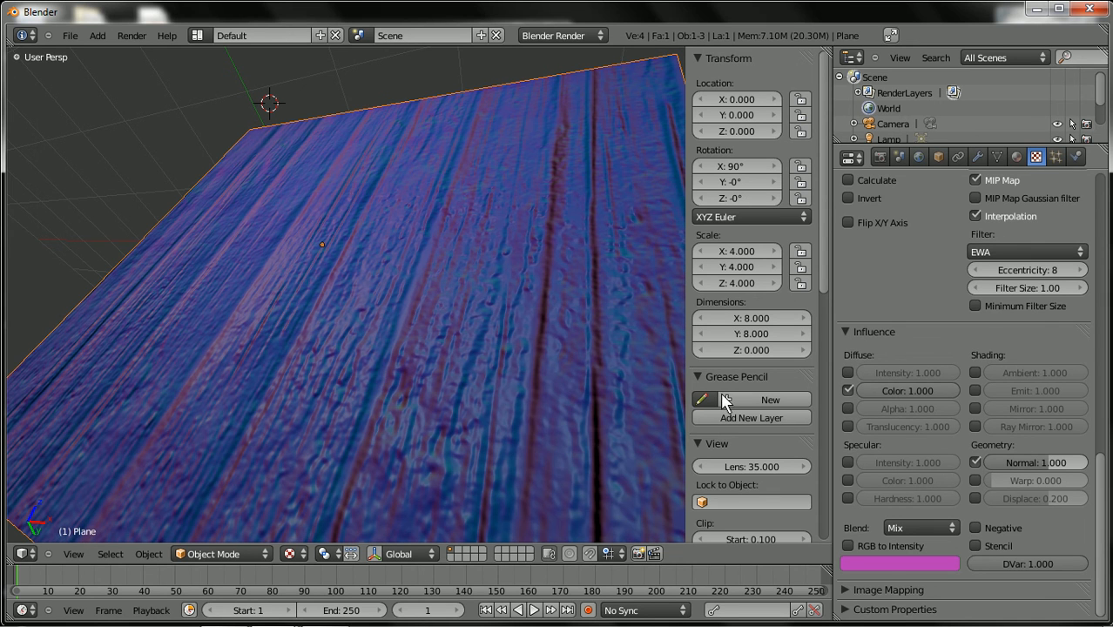
mouse_move(855, 394)
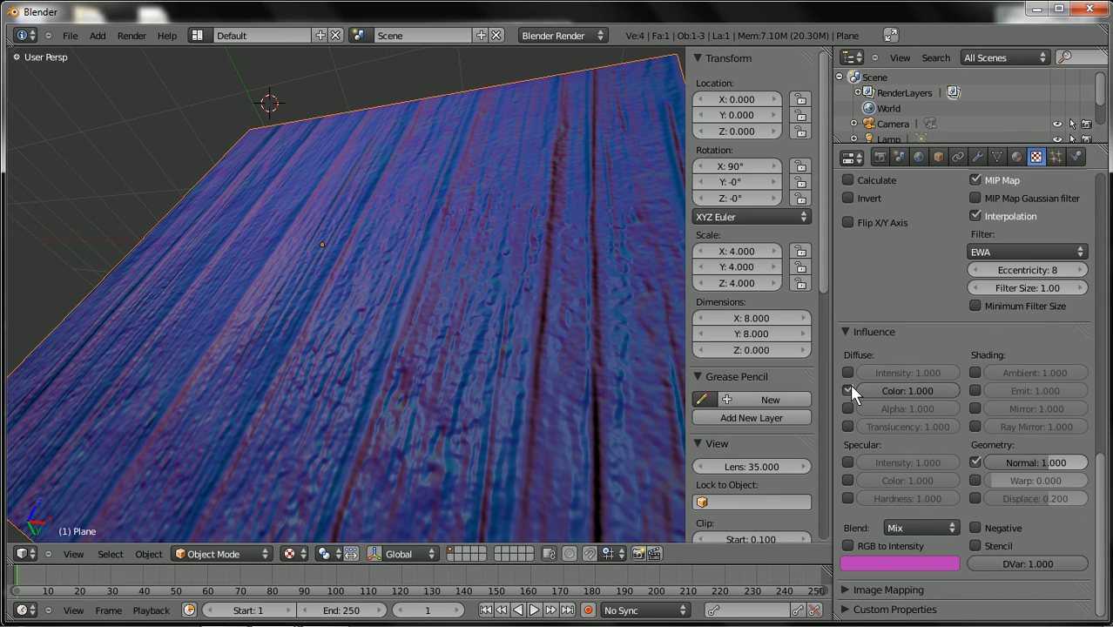
mouse_move(850, 391)
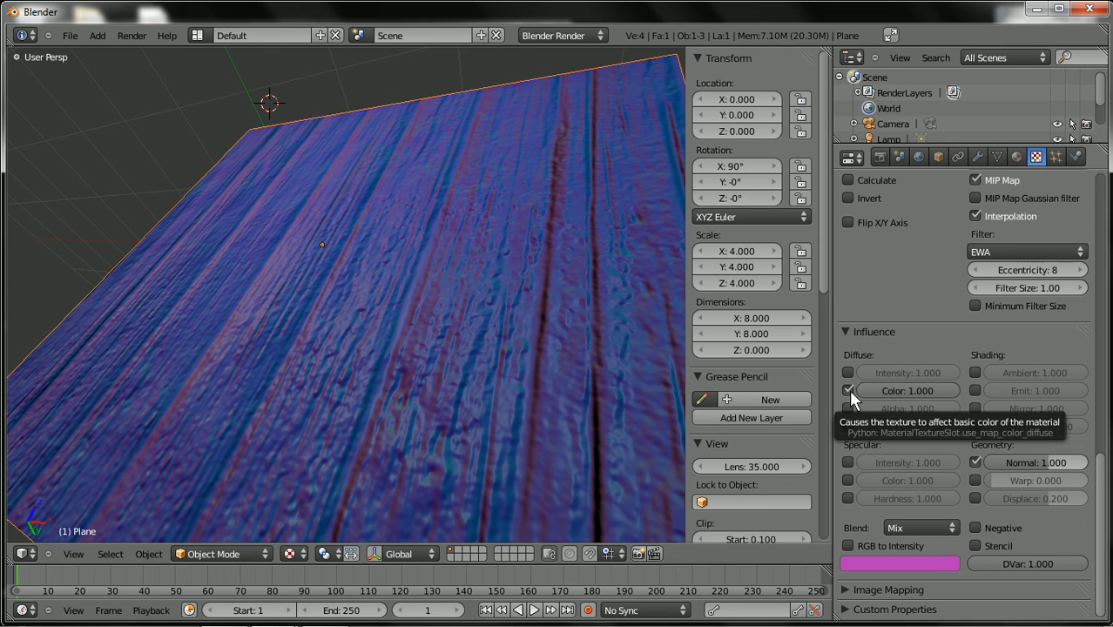
left_click(849, 390)
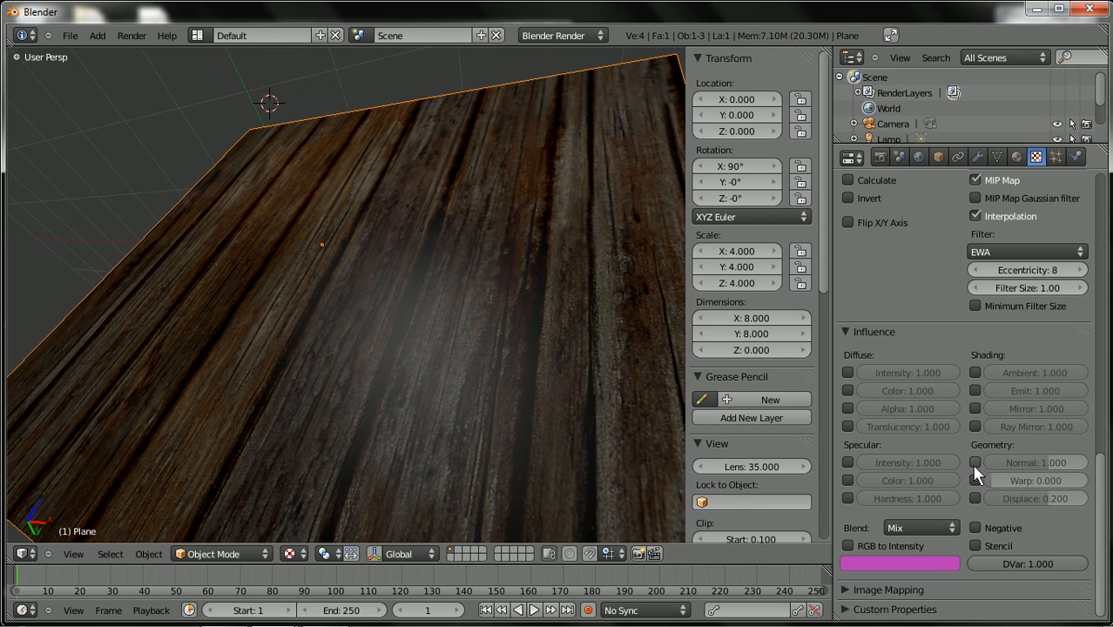
left_click(976, 463)
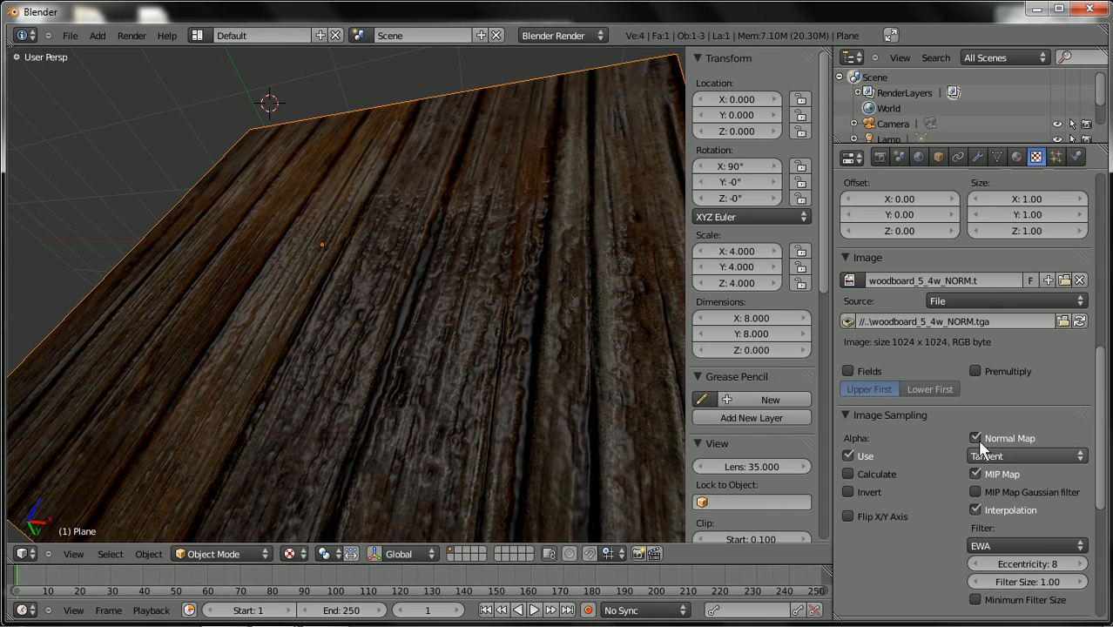
left_click(976, 438)
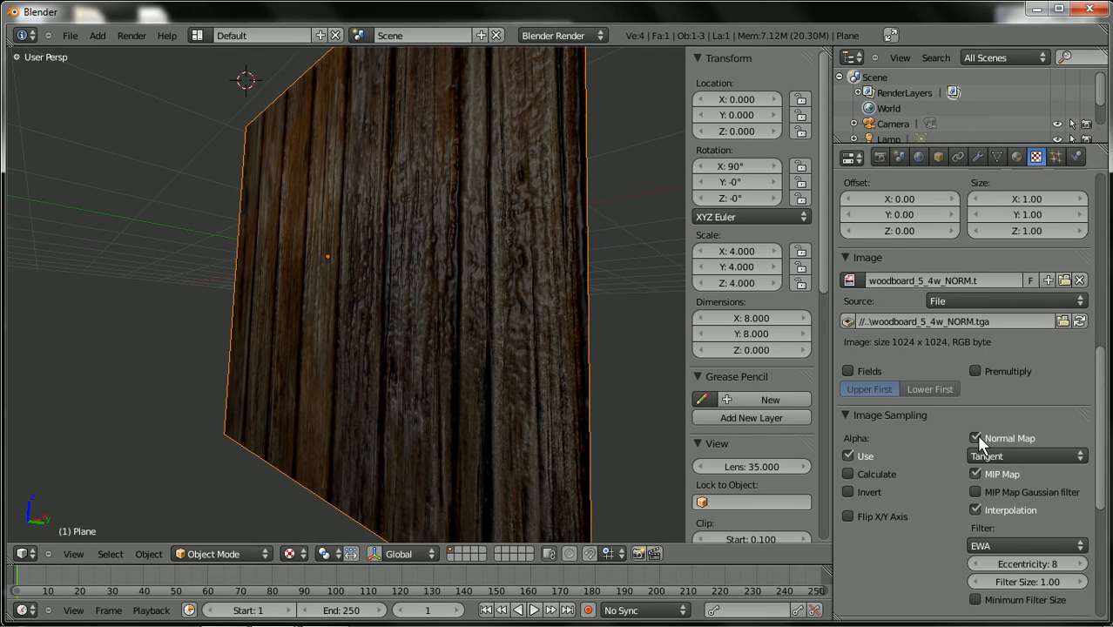
left_click(975, 439)
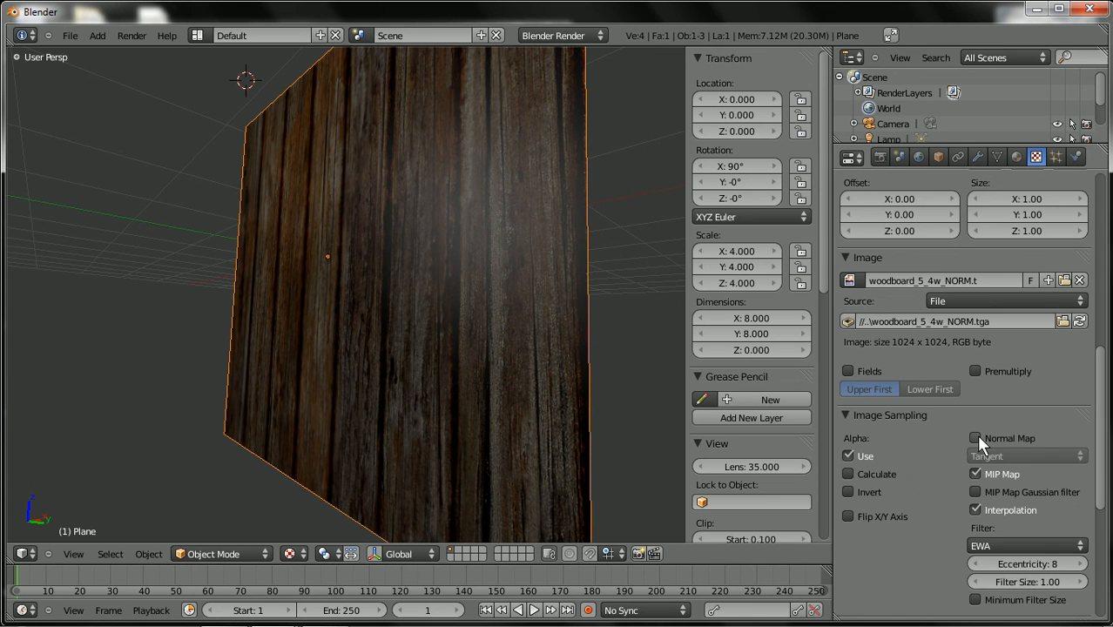
left_click(976, 438)
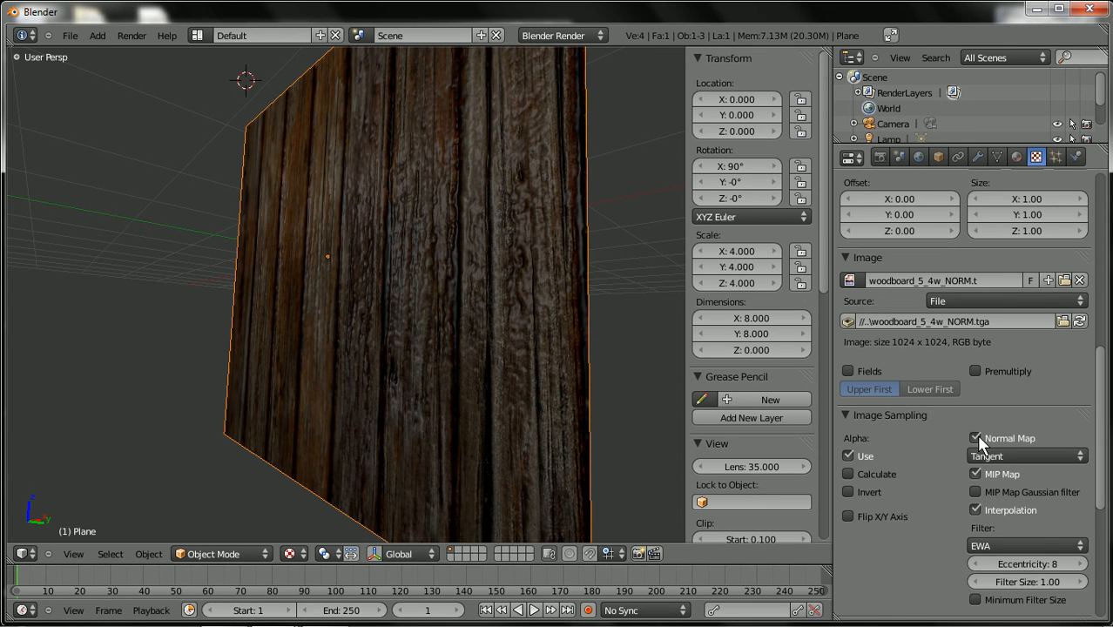